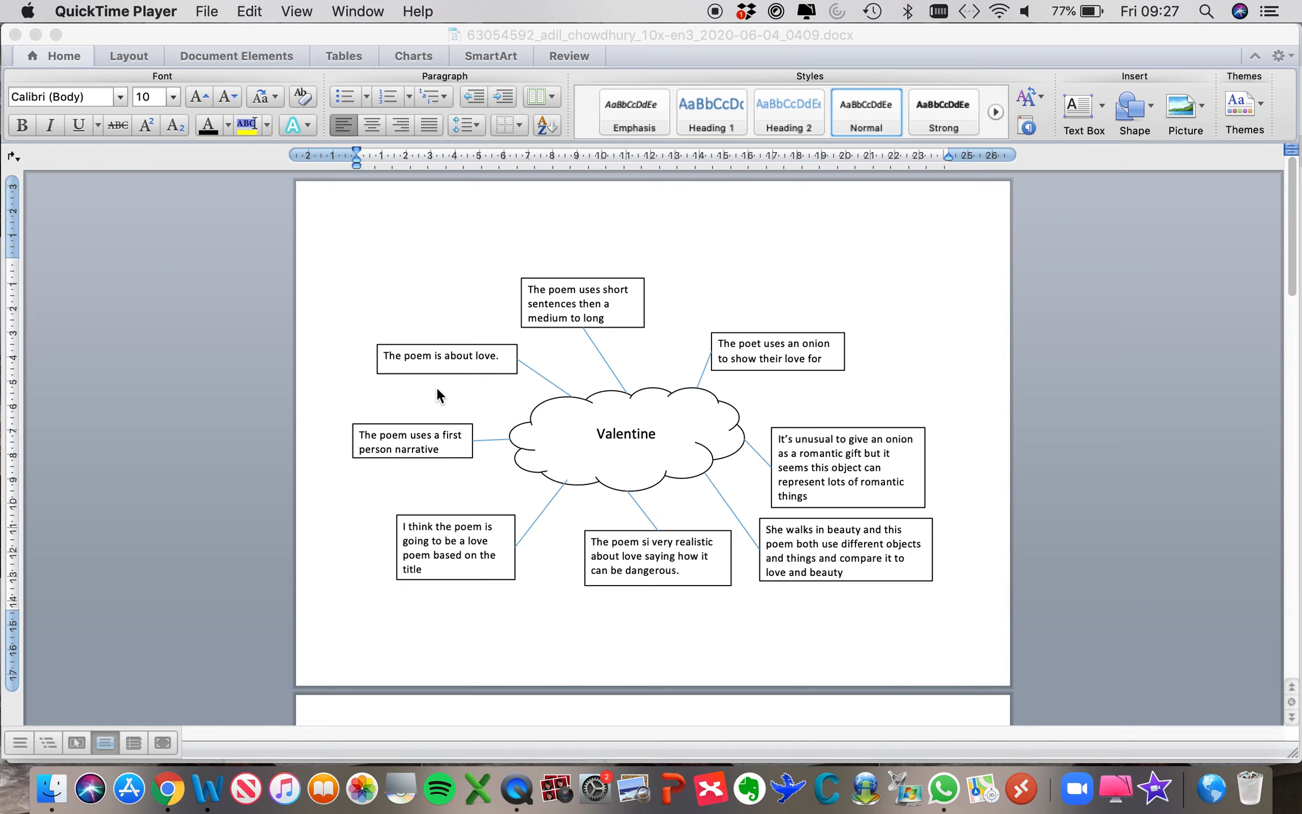
- Scroll through the poem mind map document to bring it into focus for editing
scroll("down", 3)
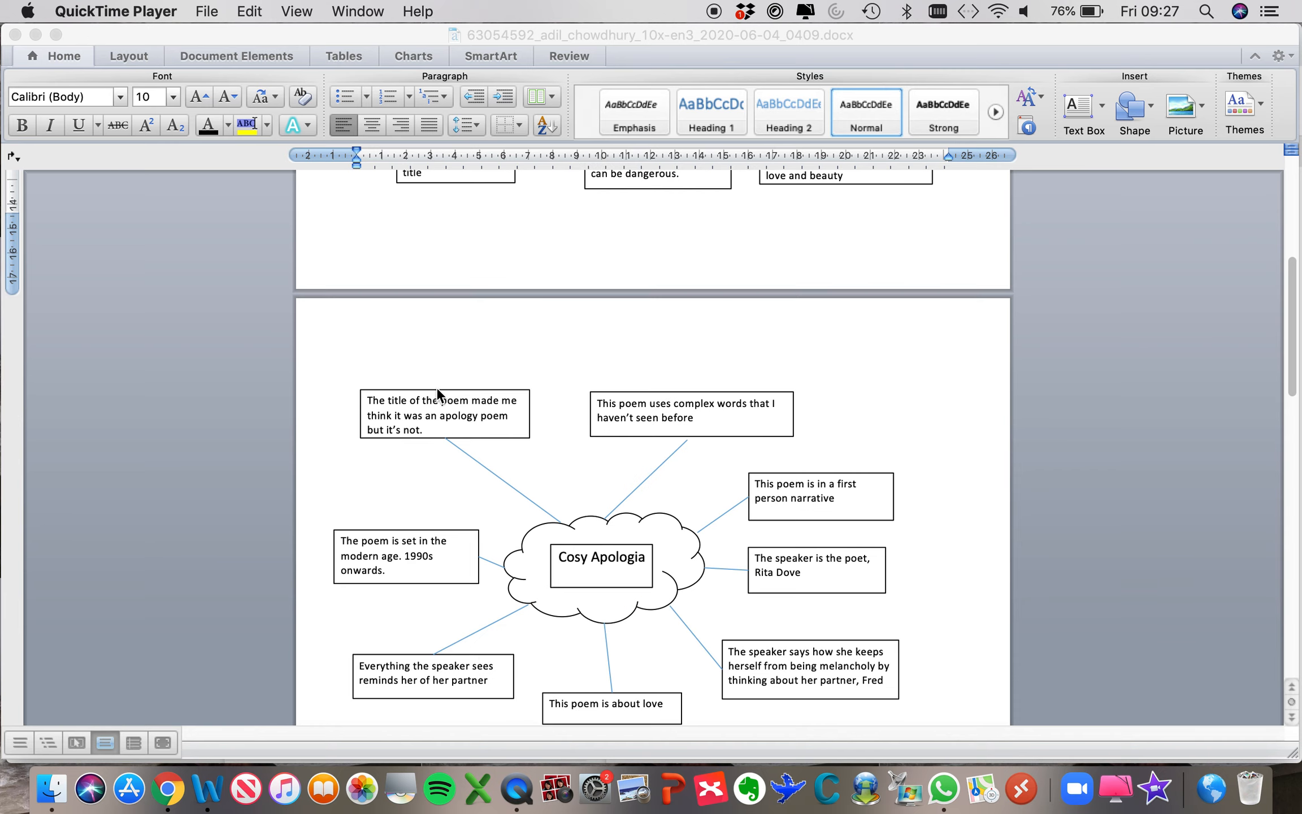
scroll("down", 3)
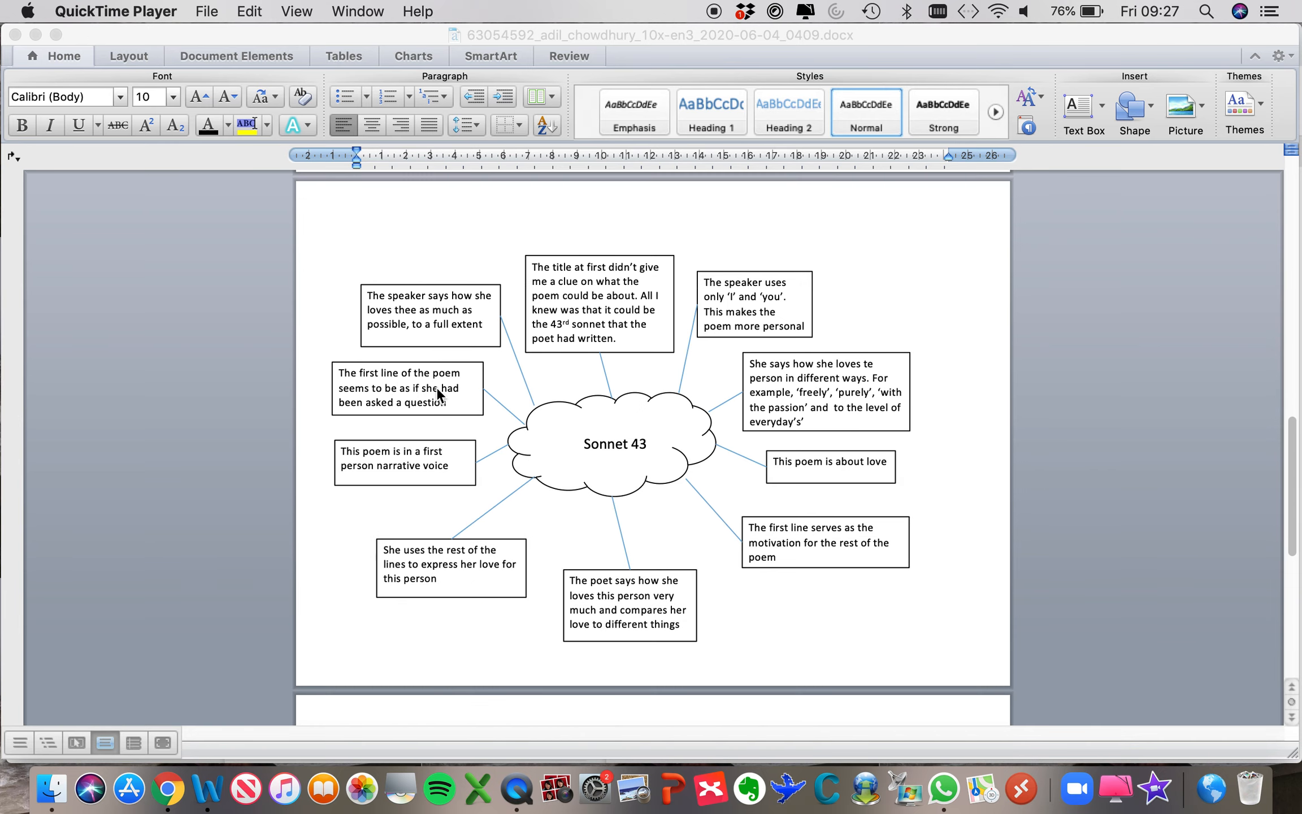
scroll("down", 3)
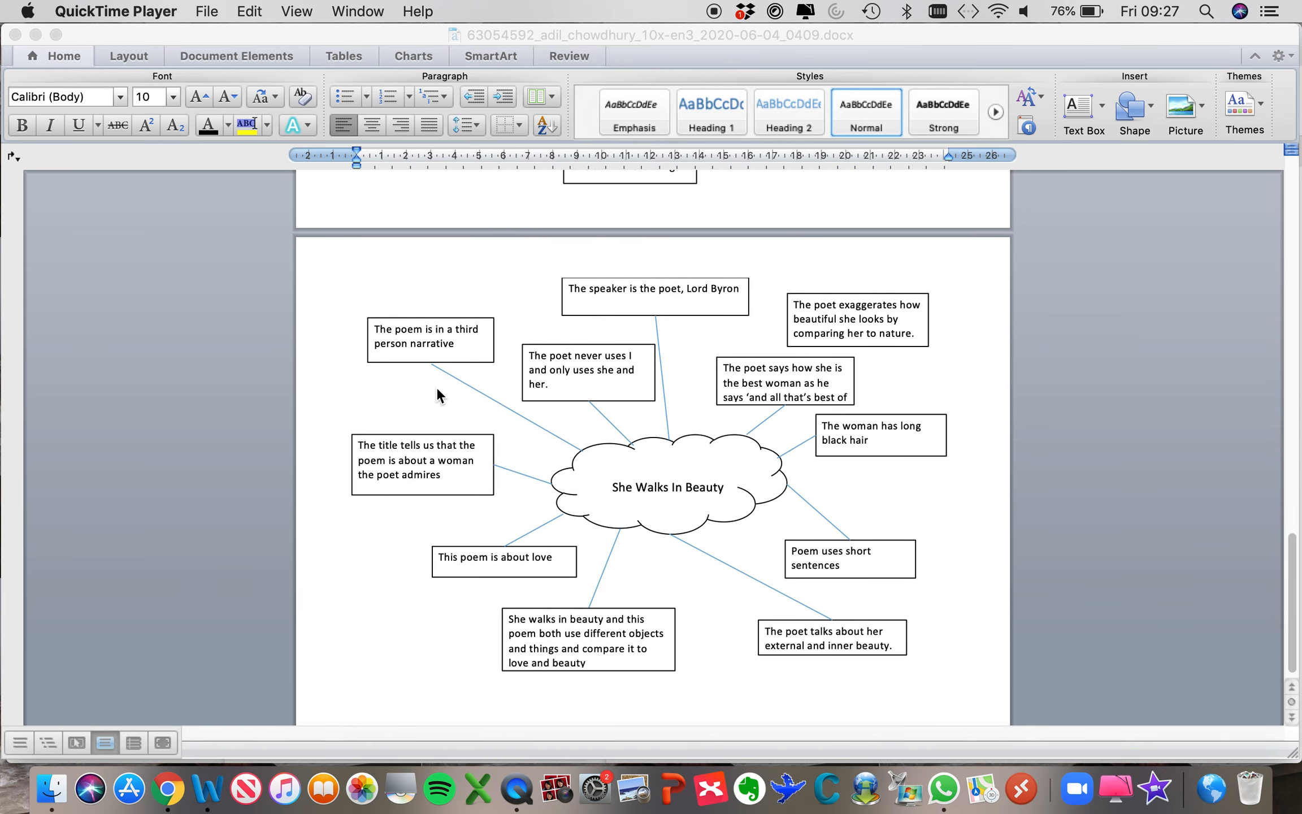
scroll("down", 3)
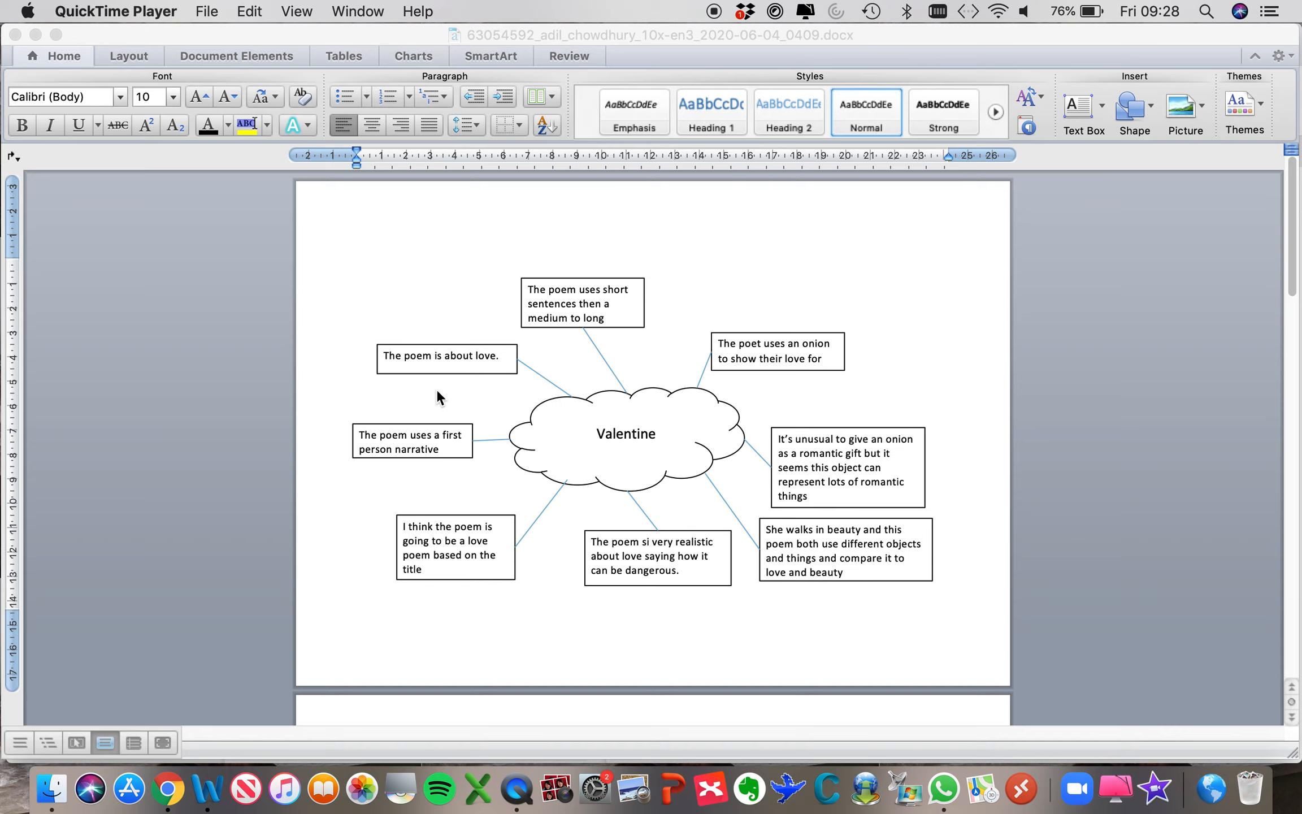
mouse_move(465, 447)
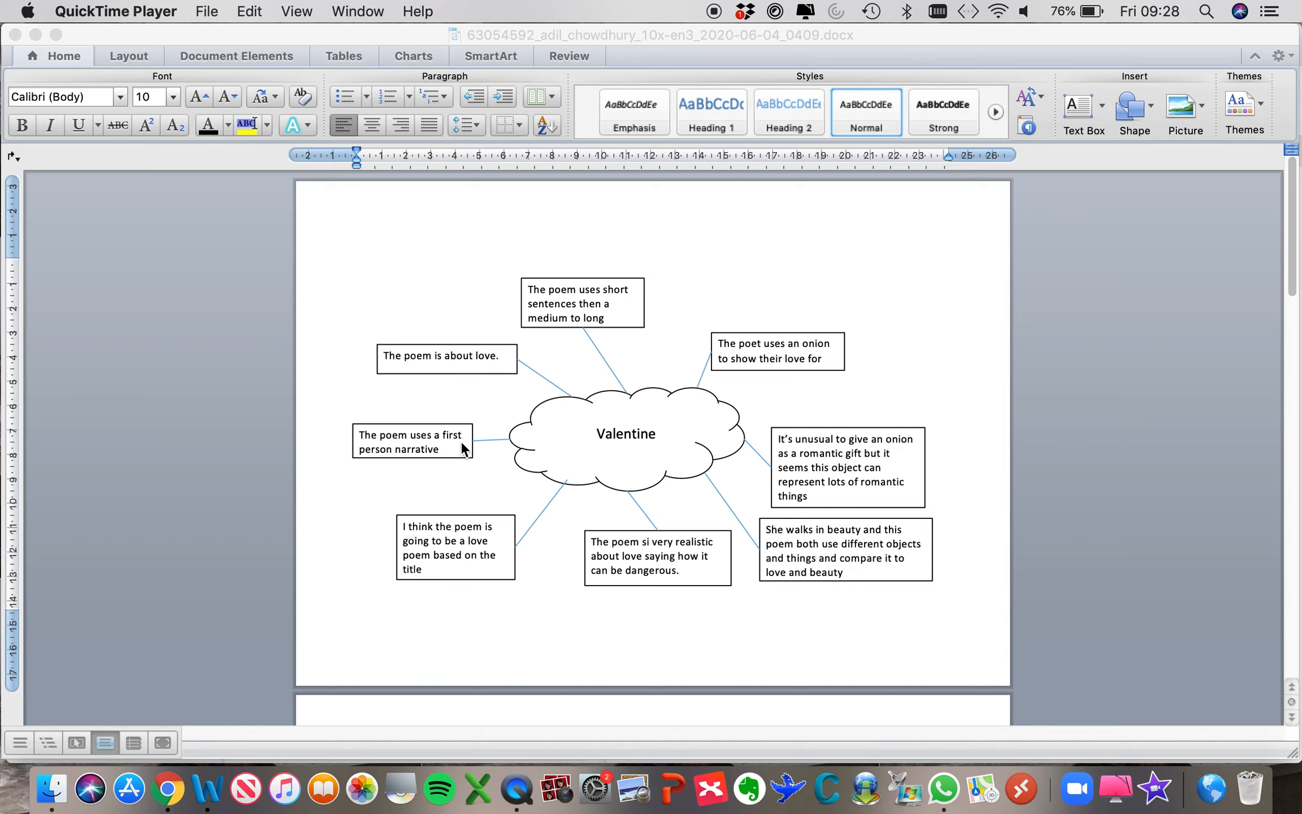
mouse_move(843, 351)
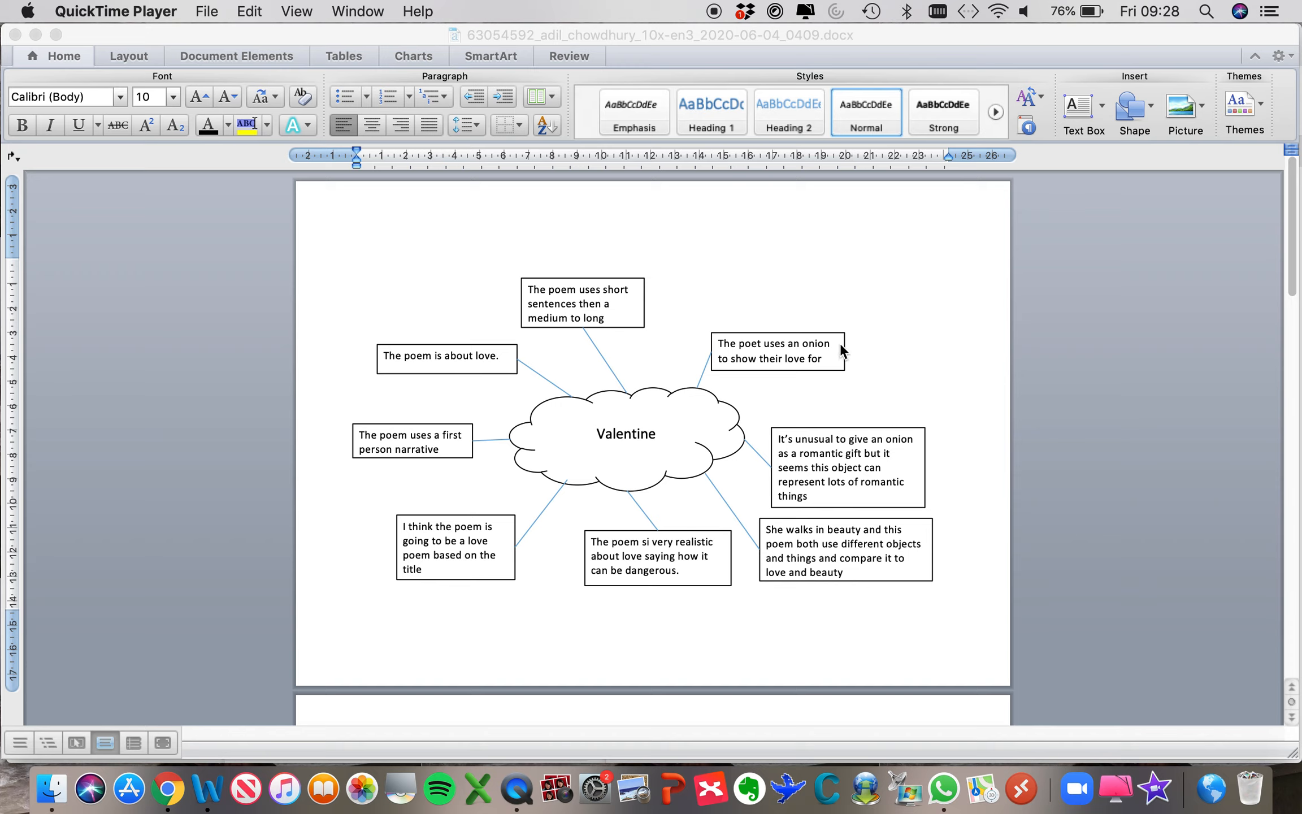
mouse_move(825, 360)
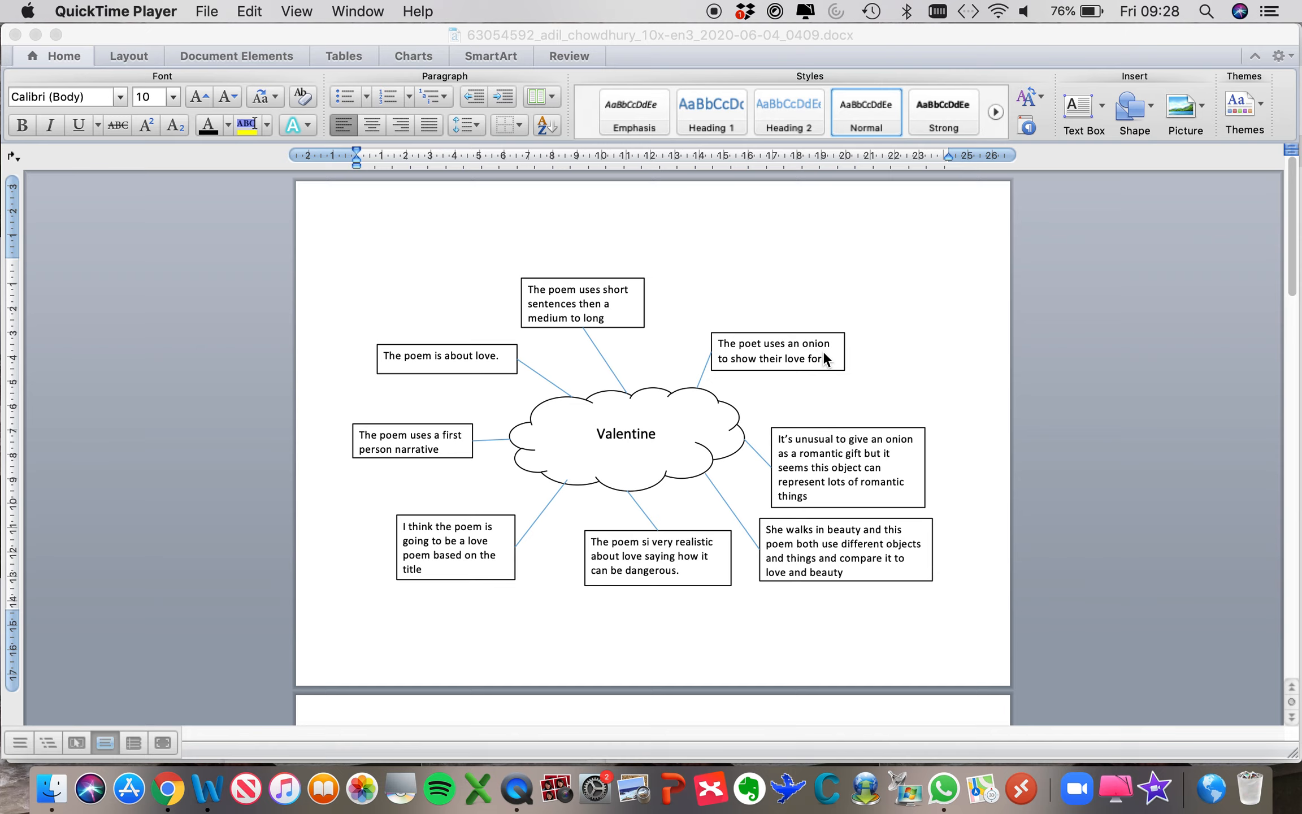
mouse_move(766, 599)
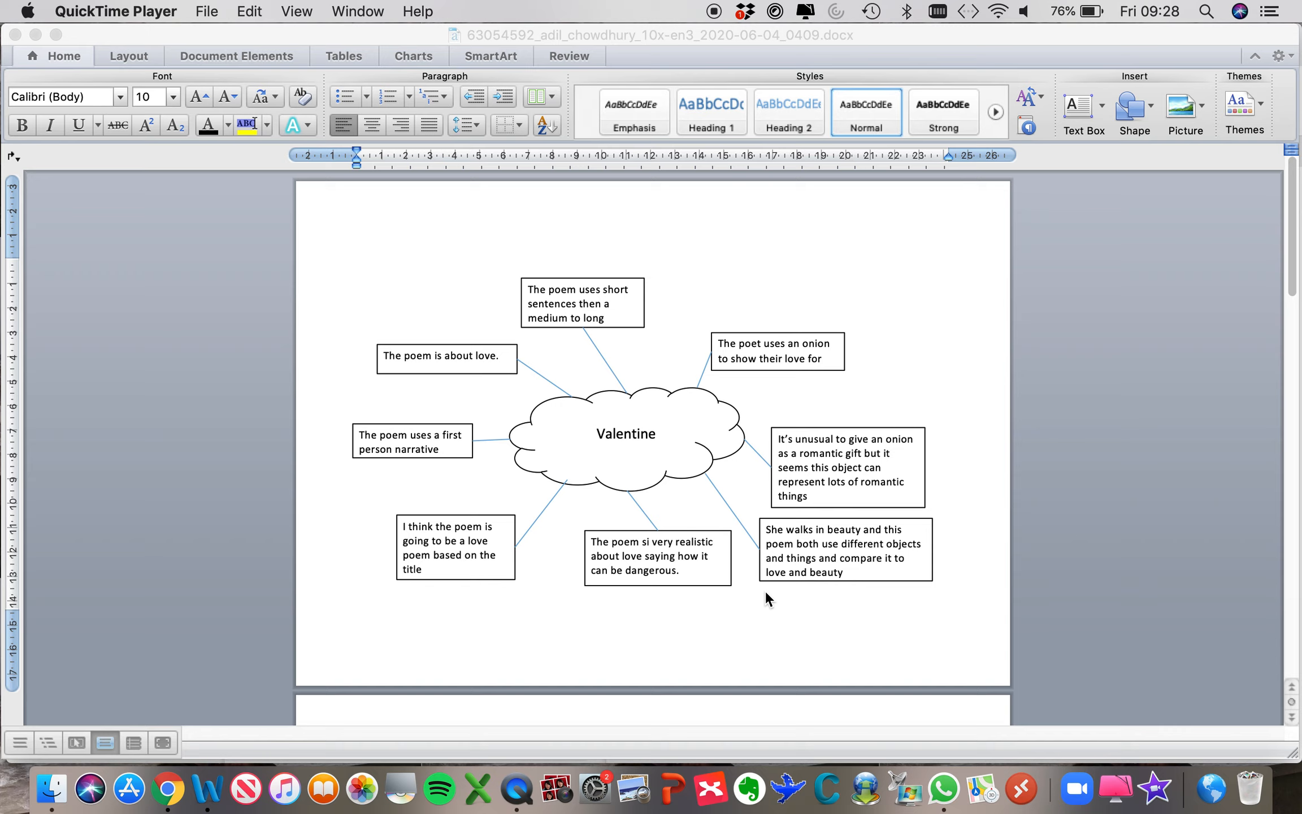
mouse_move(652, 554)
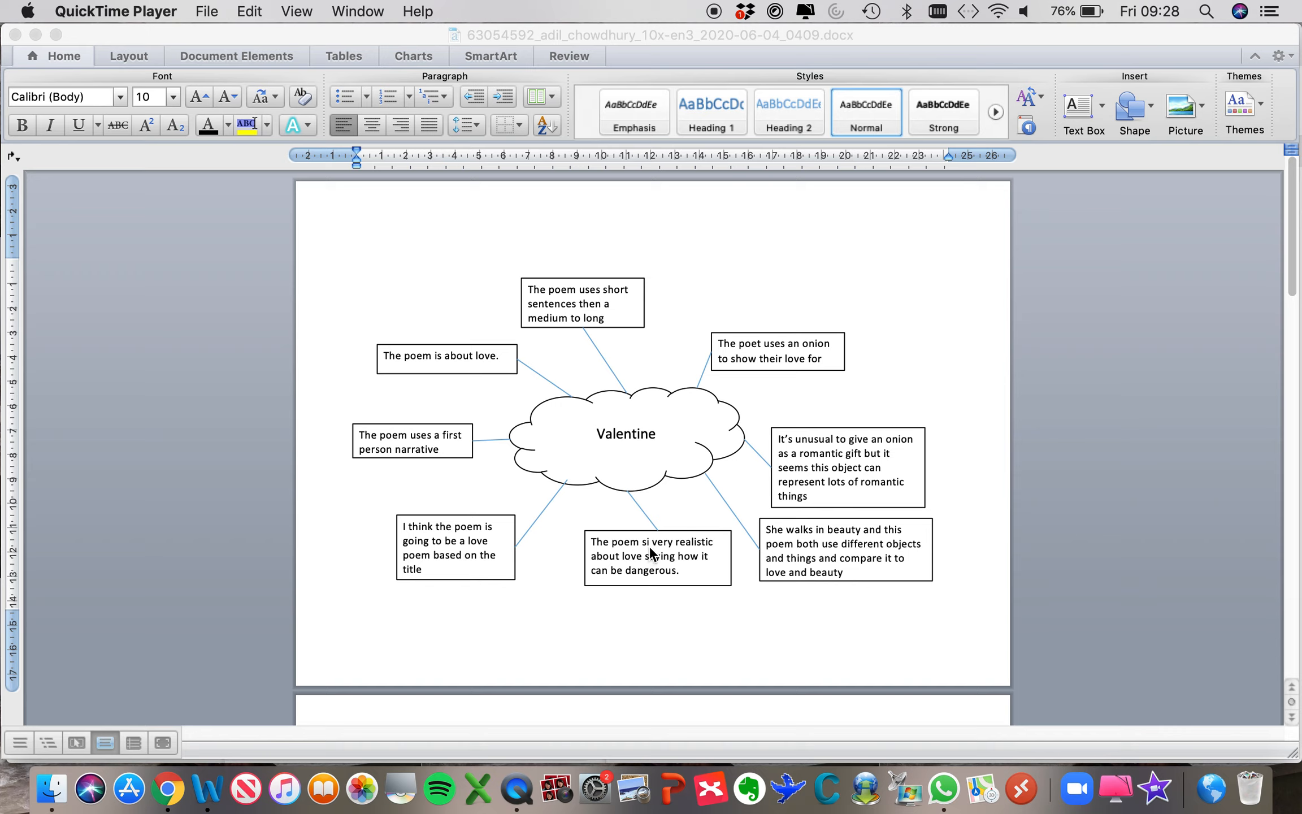
mouse_move(649, 584)
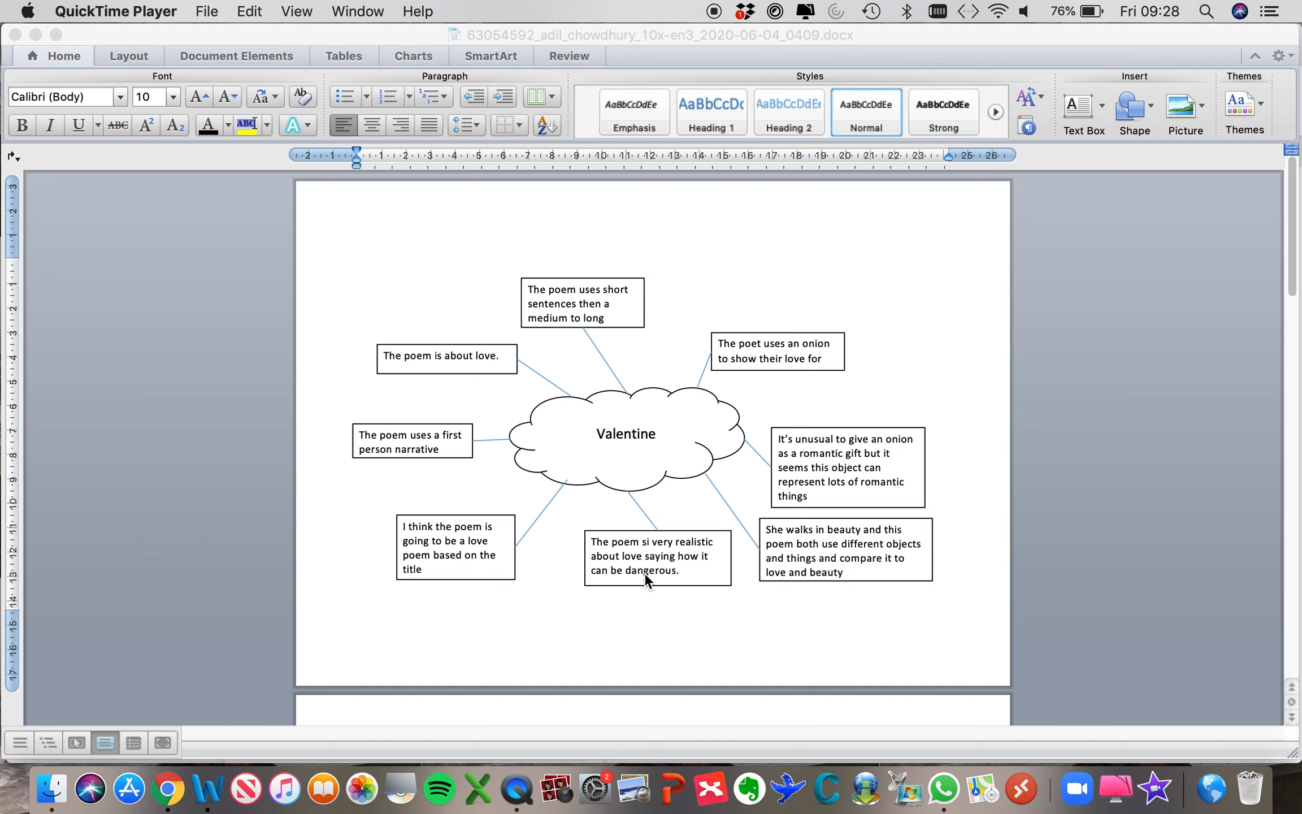
mouse_move(601, 519)
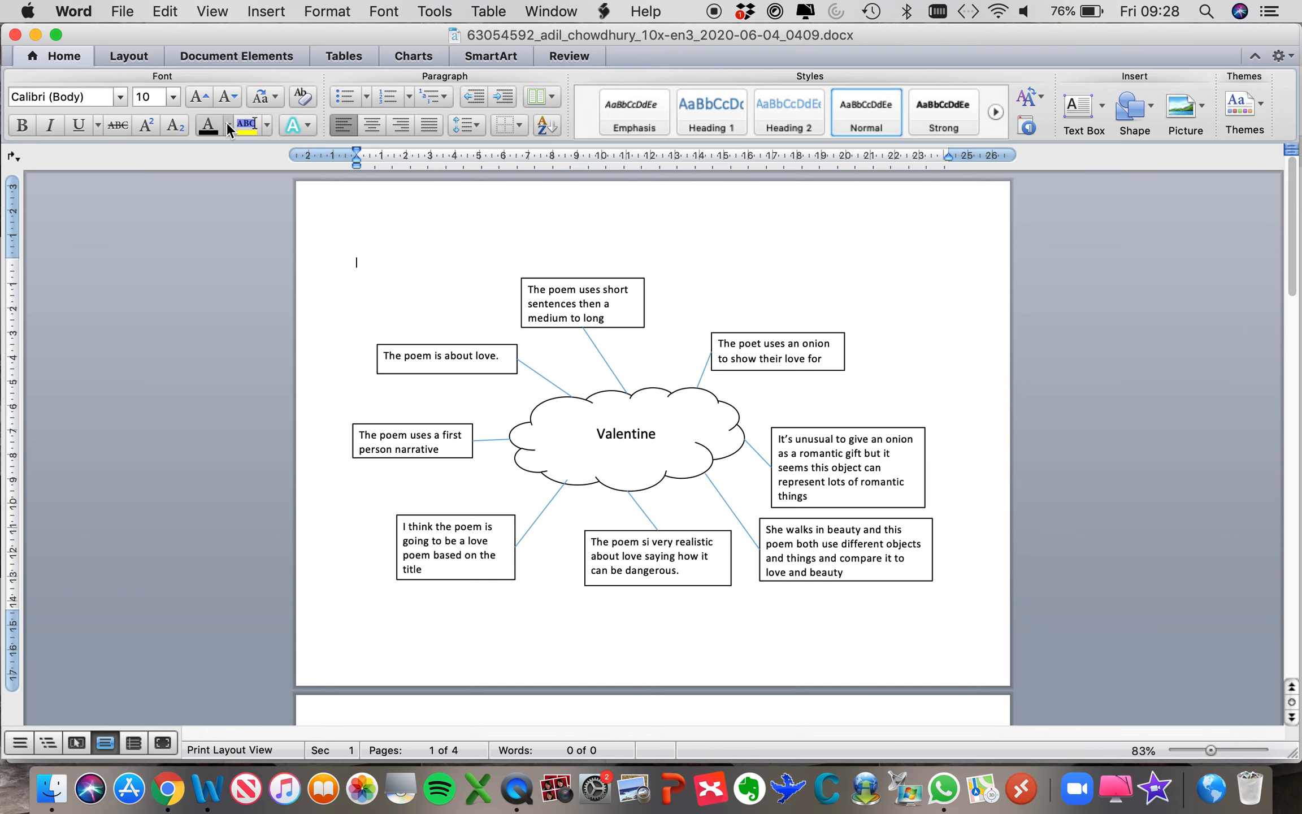
- Set the font colour to red and place the cursor after 'can be dangerous.' in the Valentine note
left_click(226, 125)
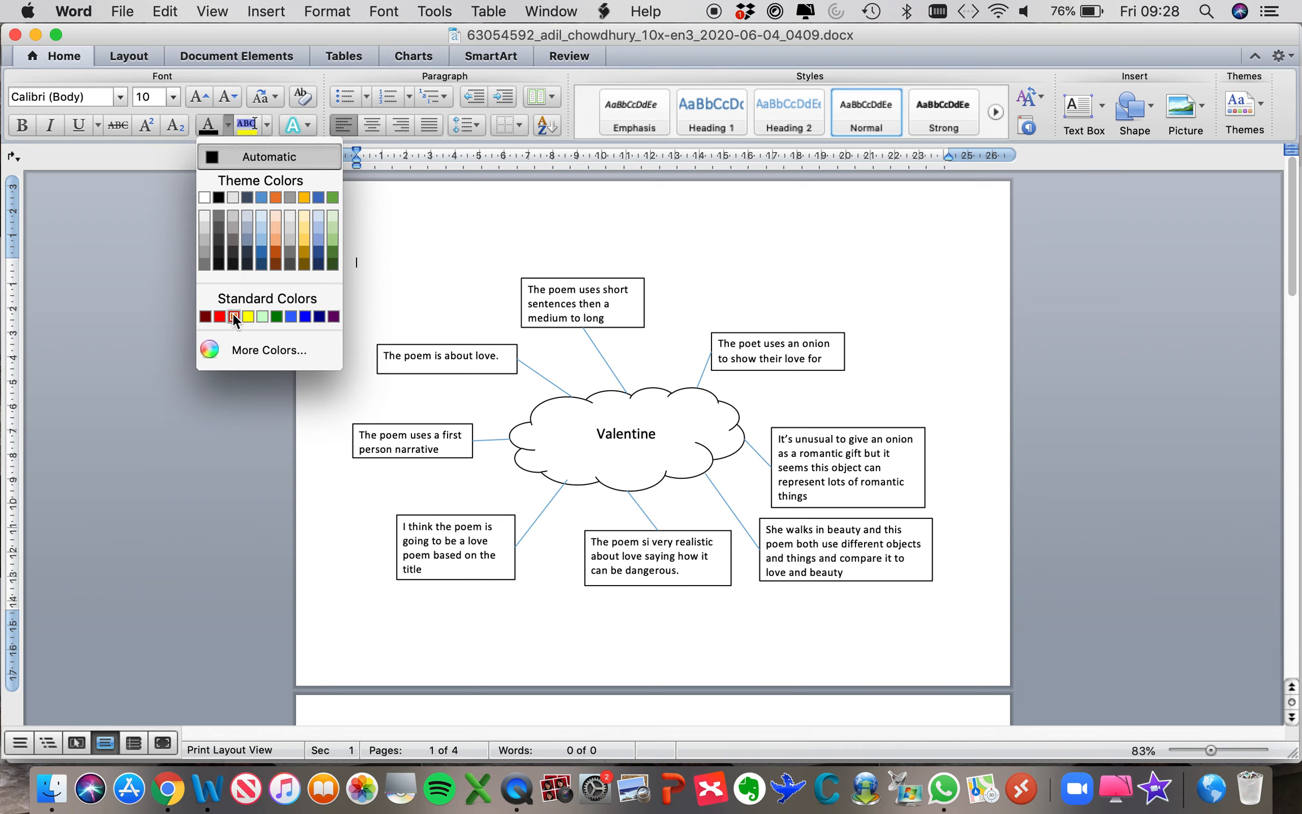
left_click(234, 316)
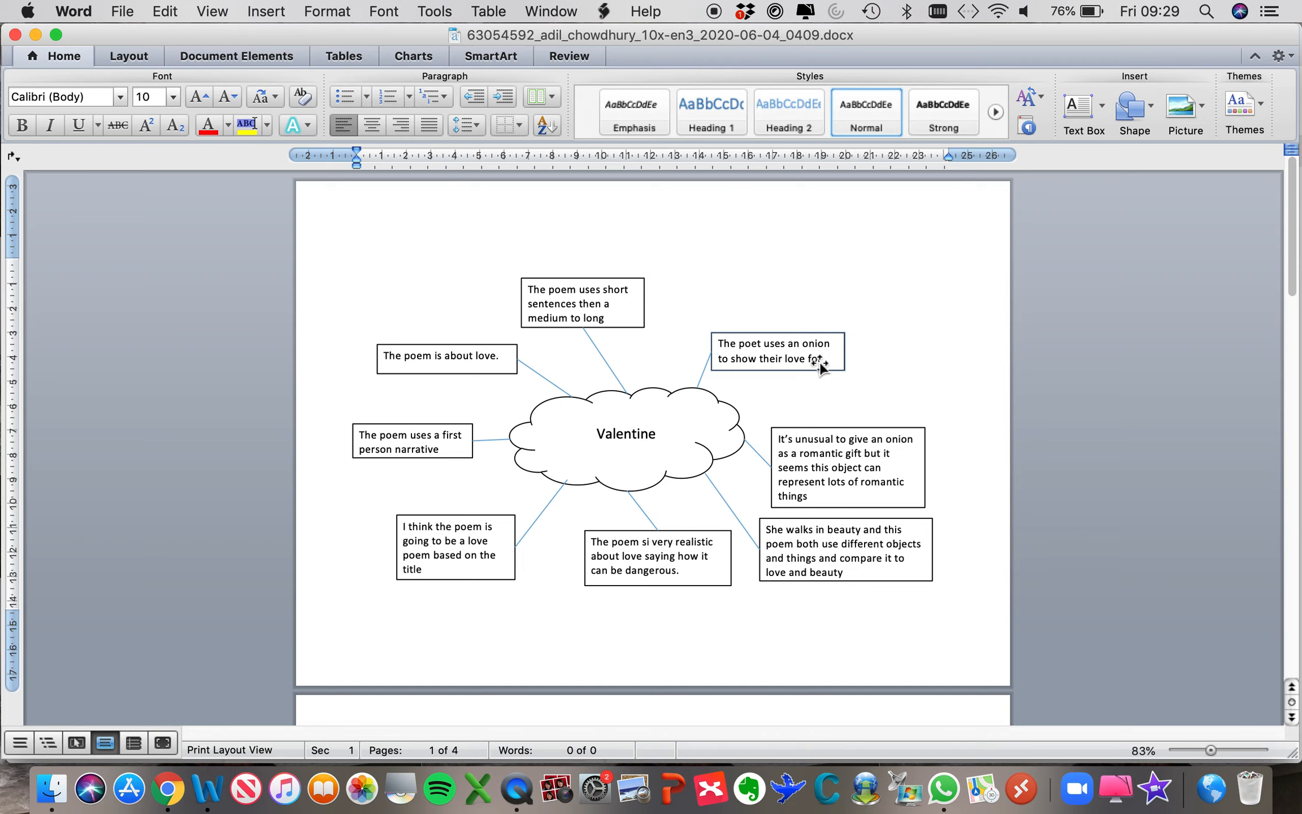
left_click(358, 263)
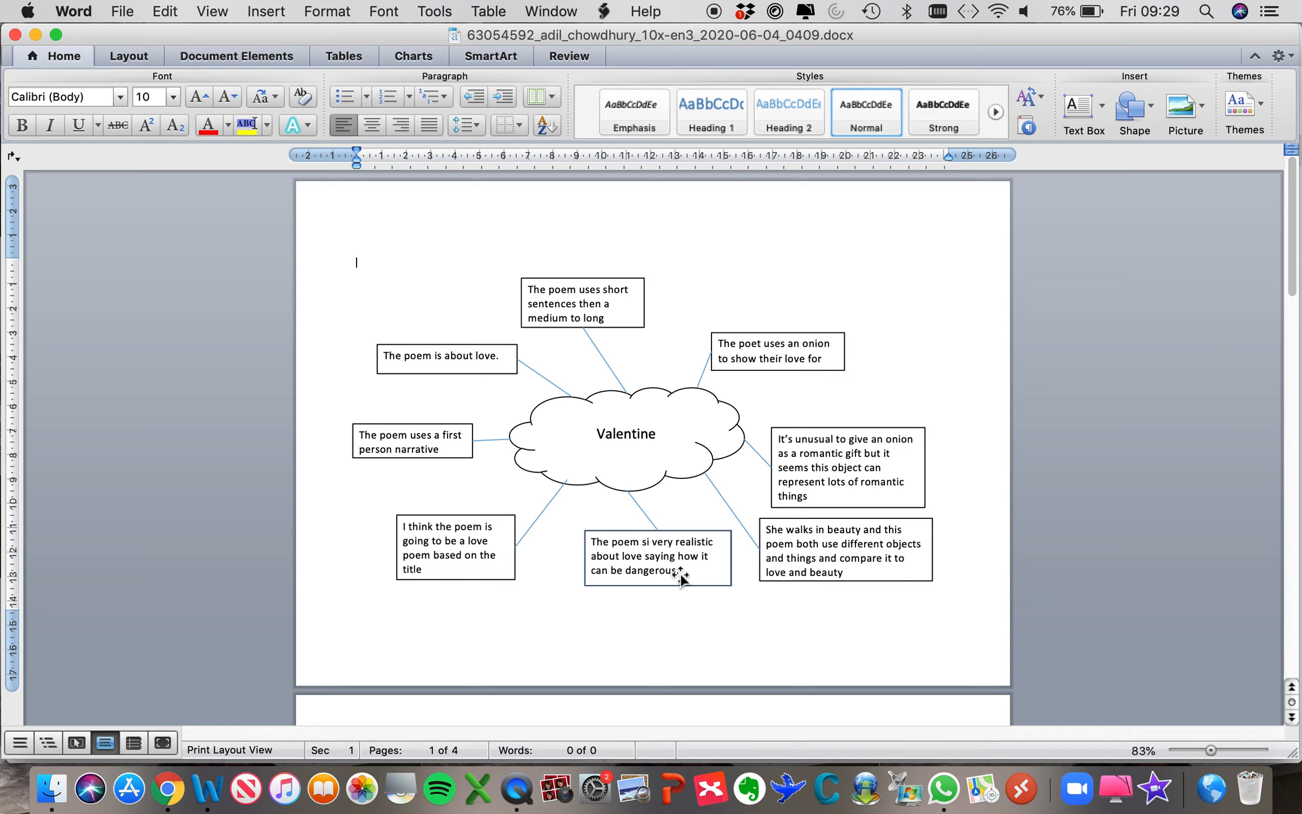
left_click(658, 571)
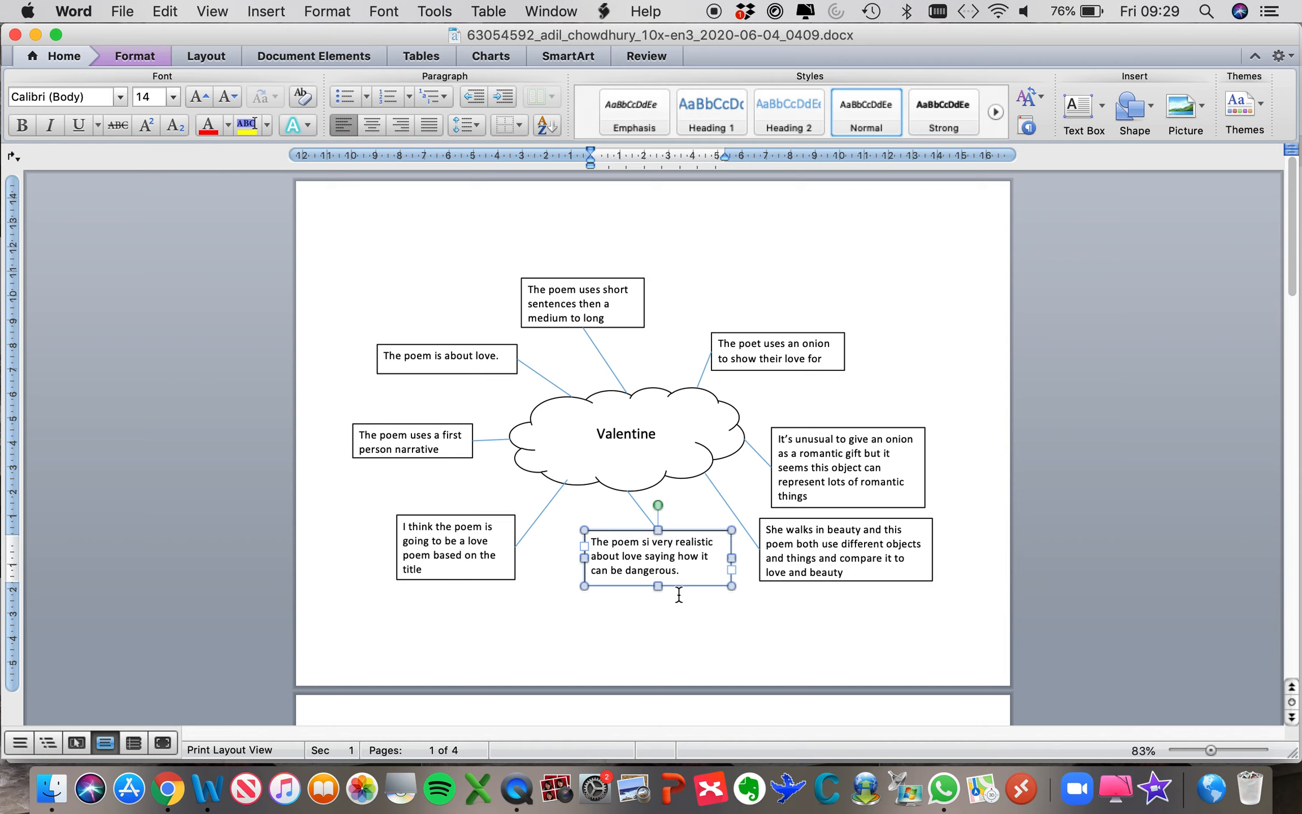
- Continue the note after the red 'Lethal.' quotation with 'An end stopped line'
type("-")
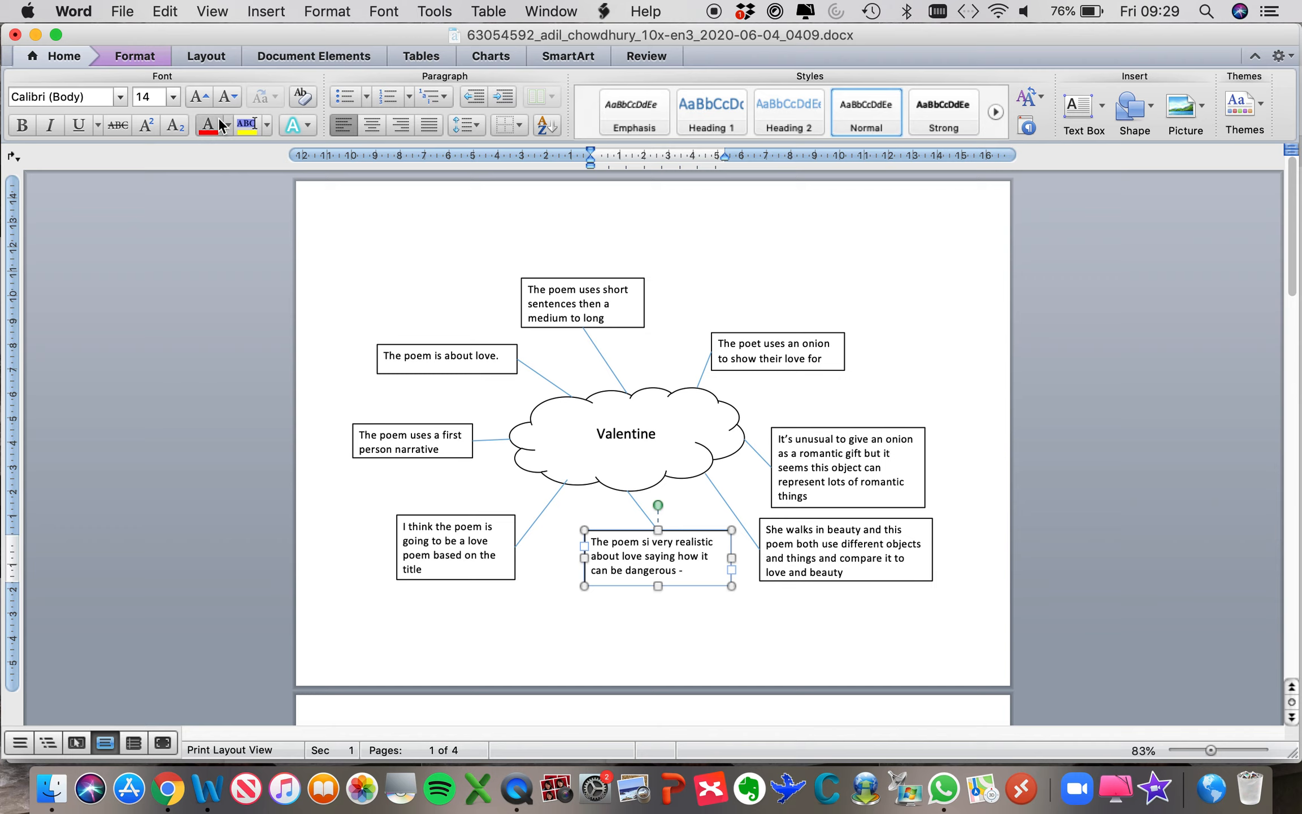
mouse_move(209, 126)
type("– “Lethal.” An end")
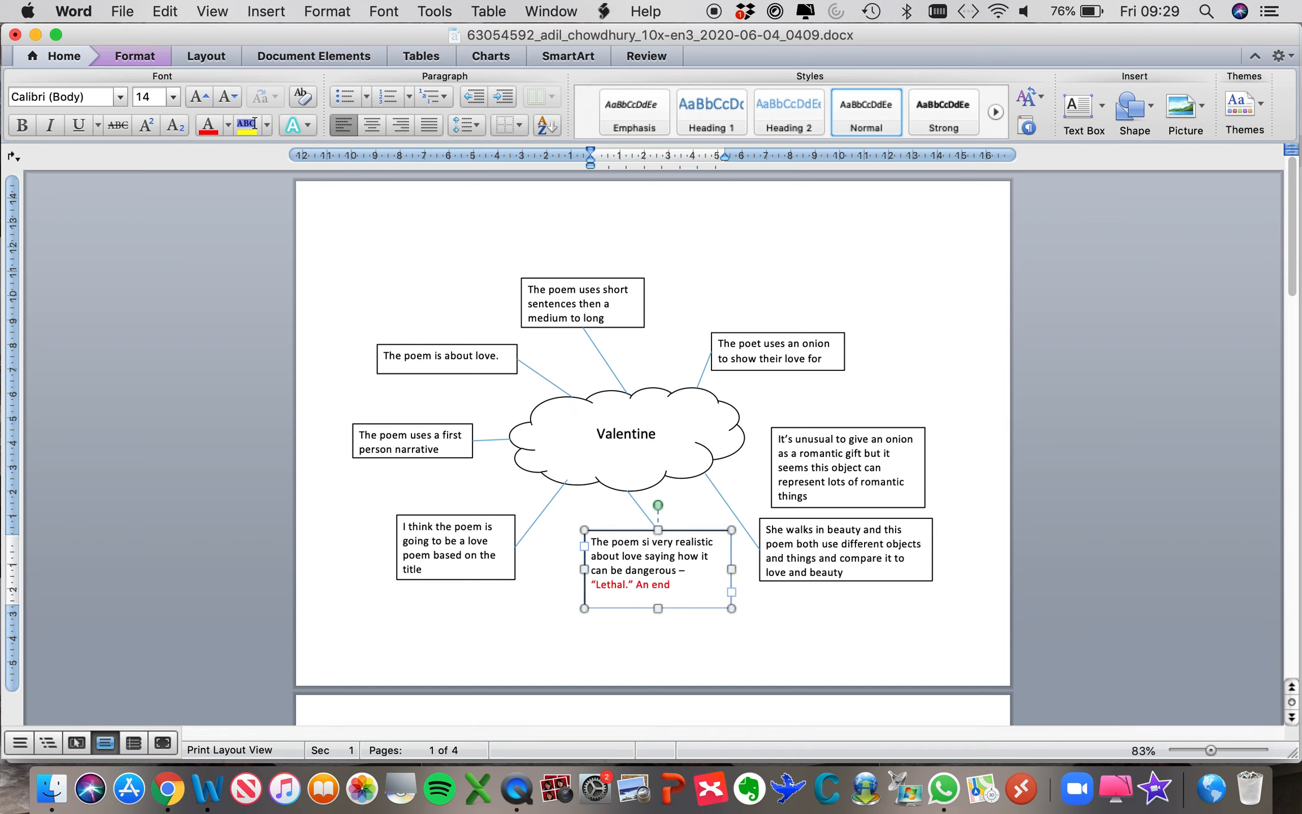
type("stopped line")
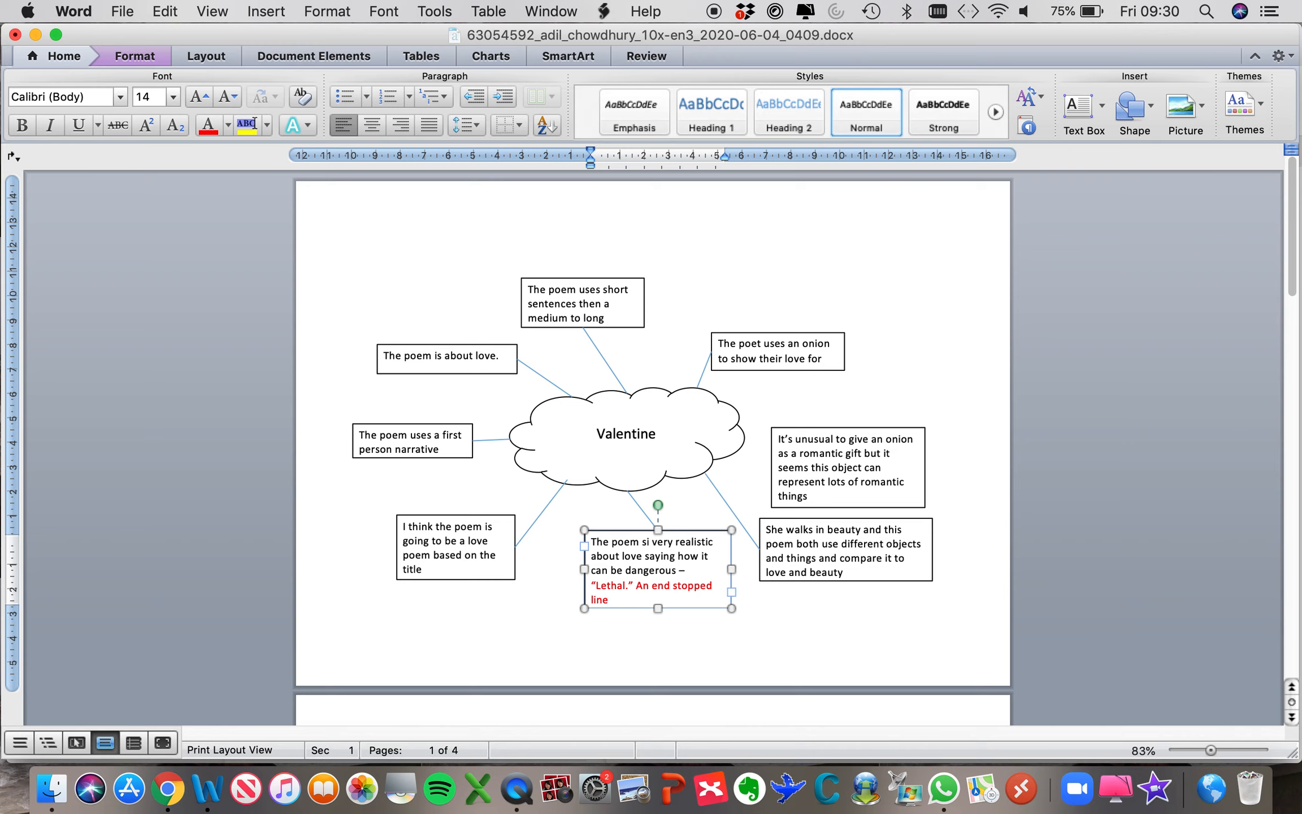
mouse_move(707, 597)
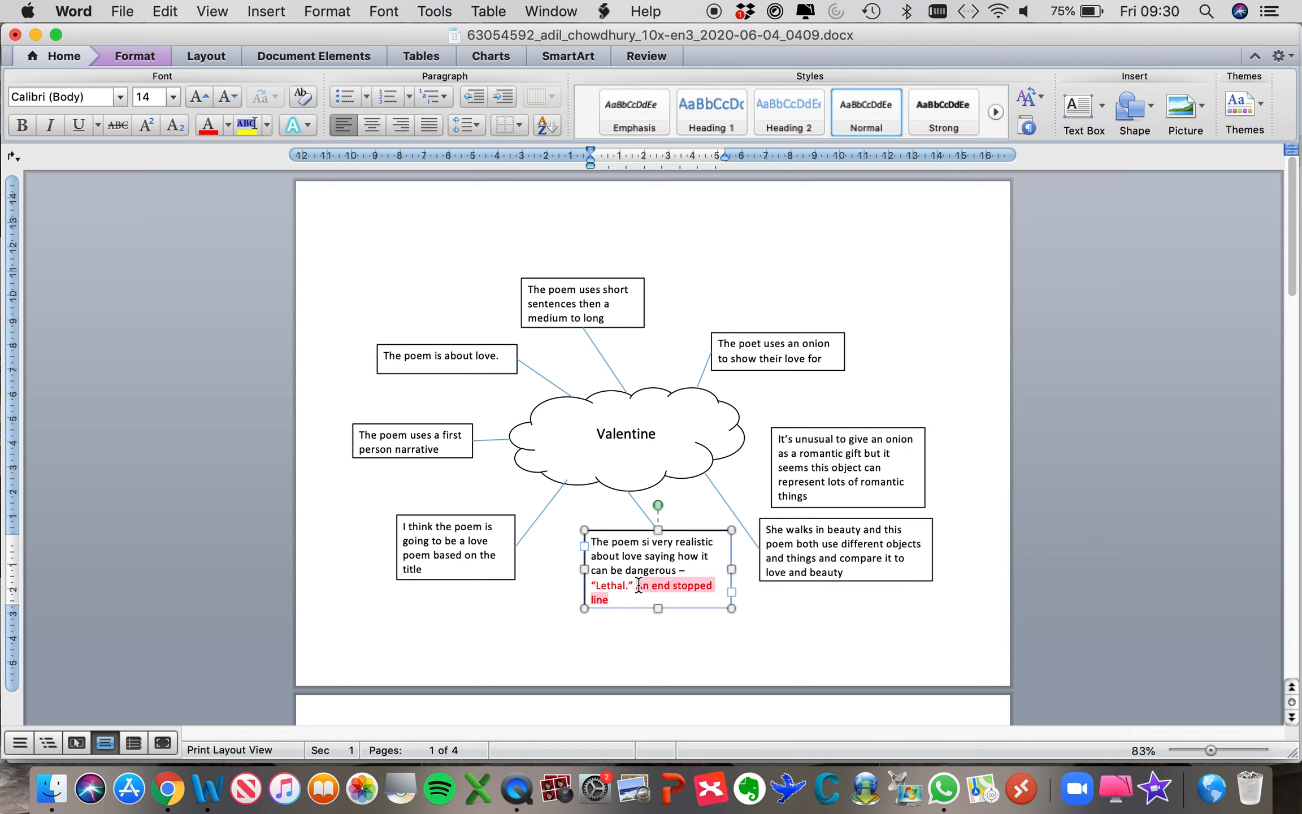
- Colour the analysis green and finish it: ', one word on a line which emphasises the danger of love'
left_click(225, 125)
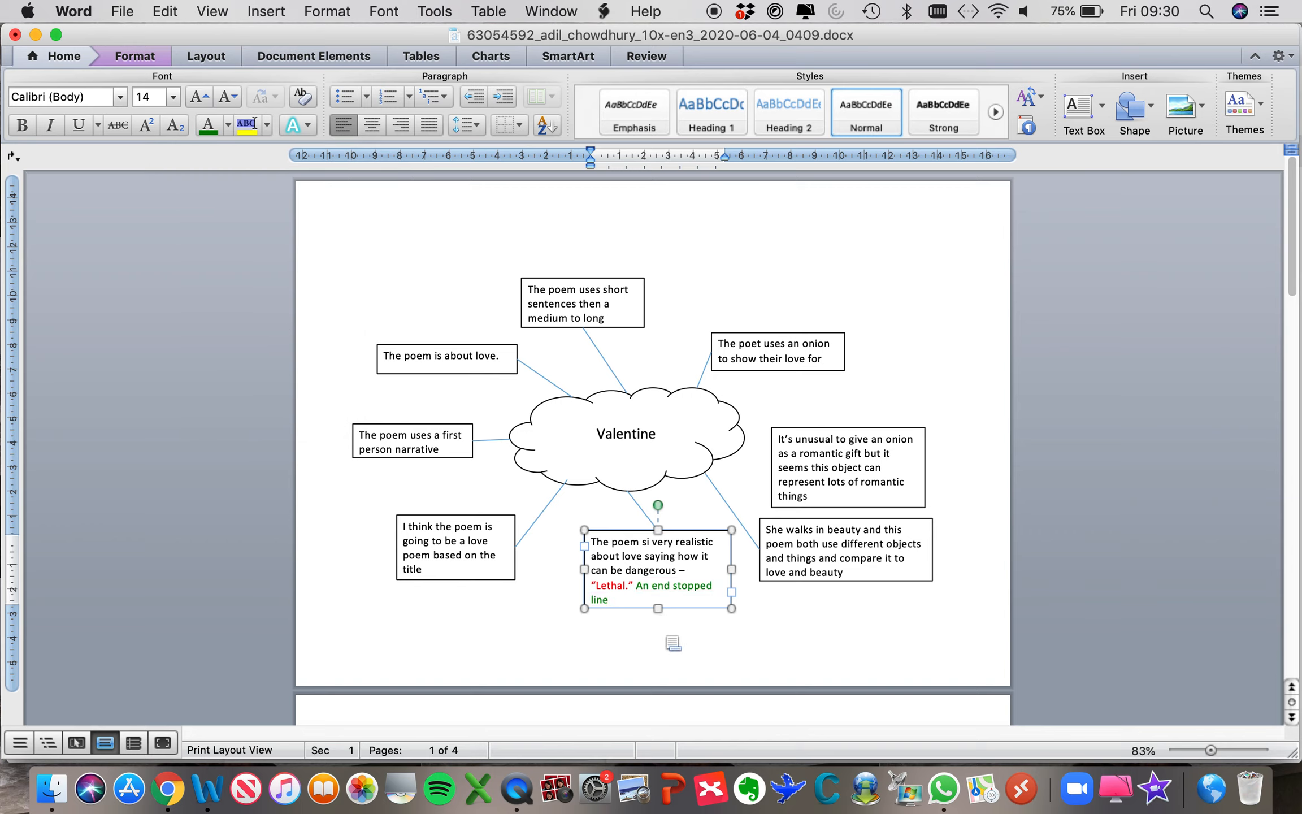
type(", one word")
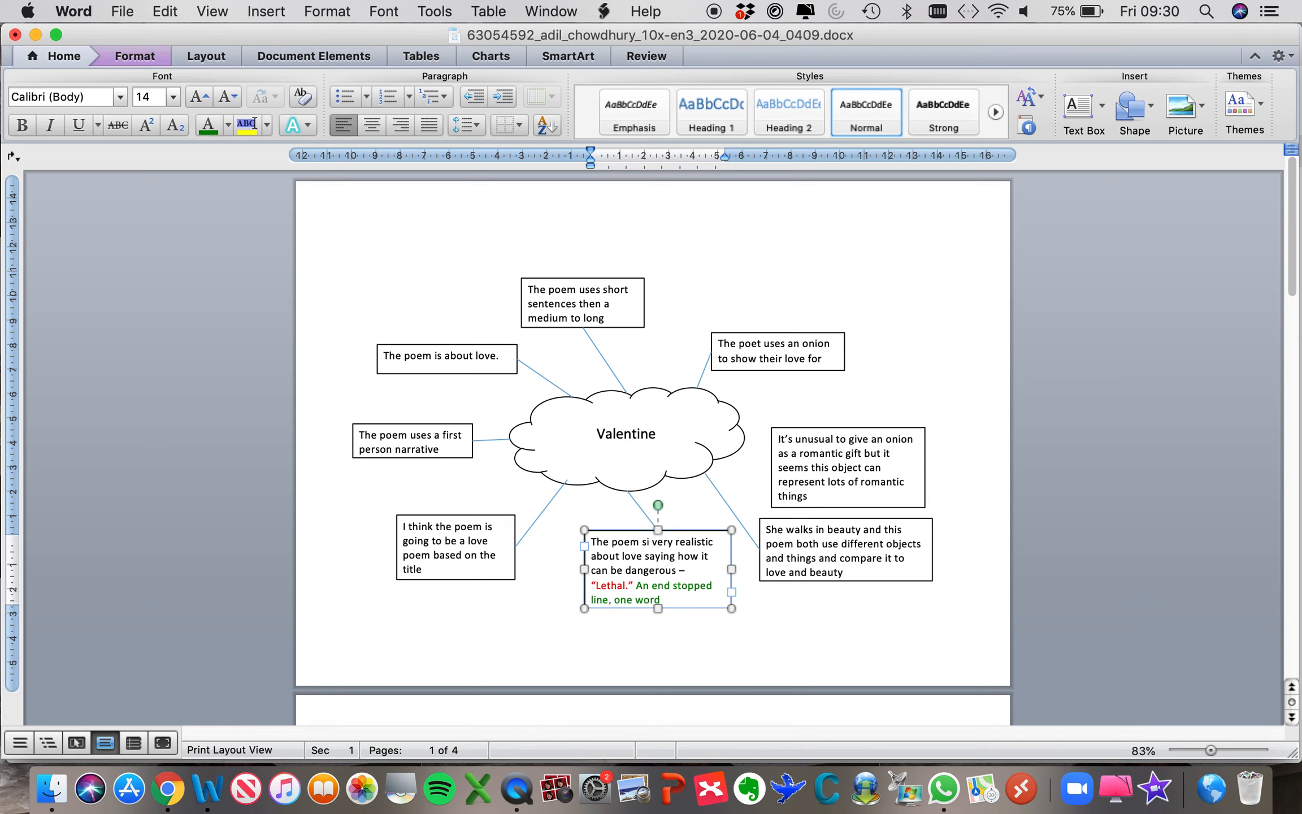
type("on a line which emphasis")
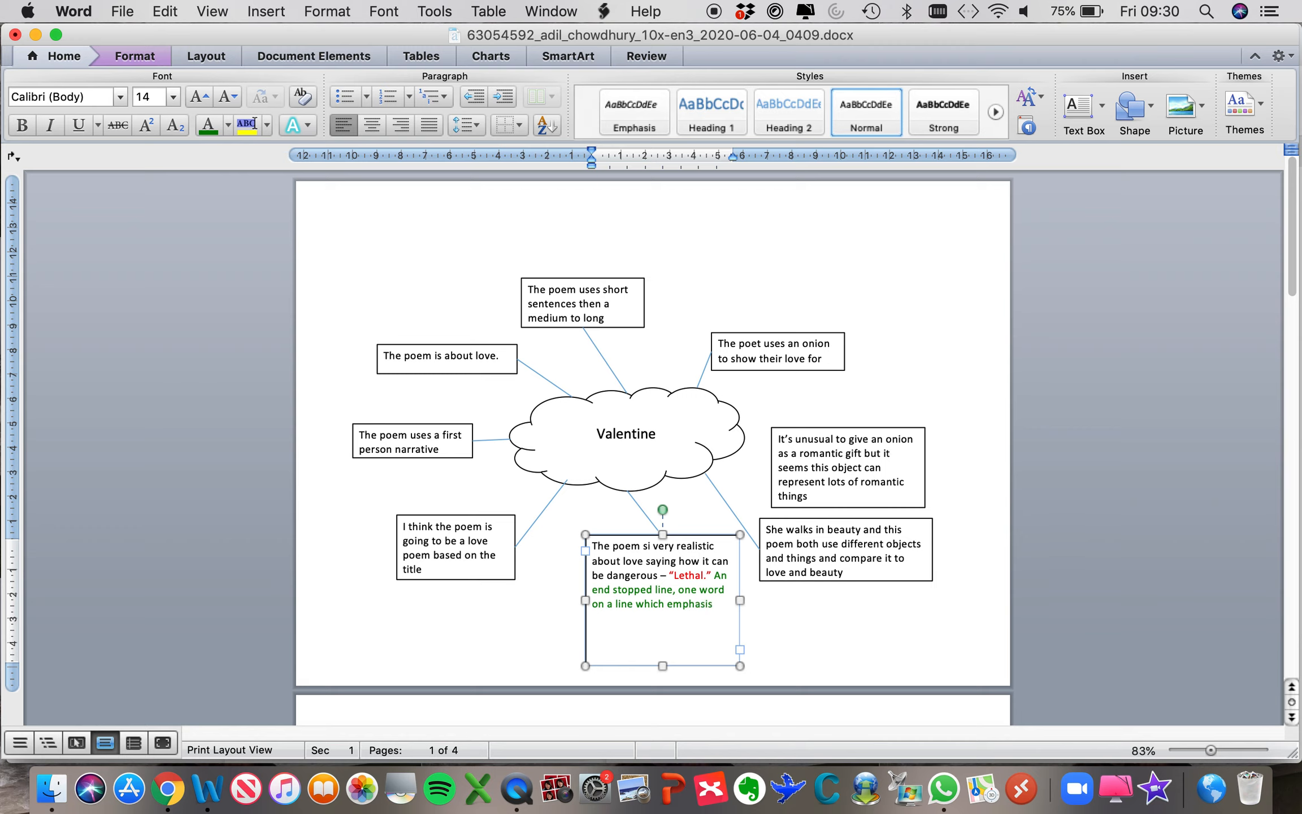
type("es")
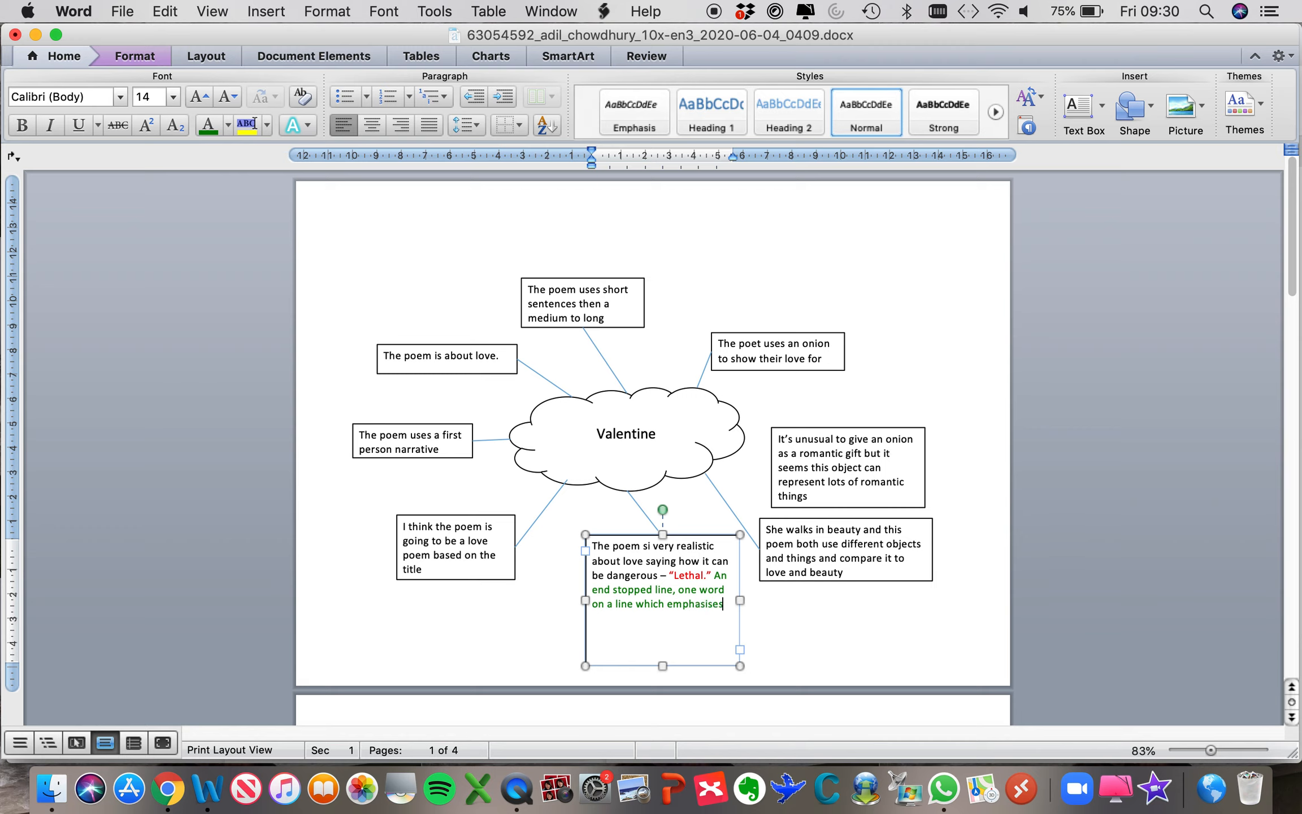
type("the danger of")
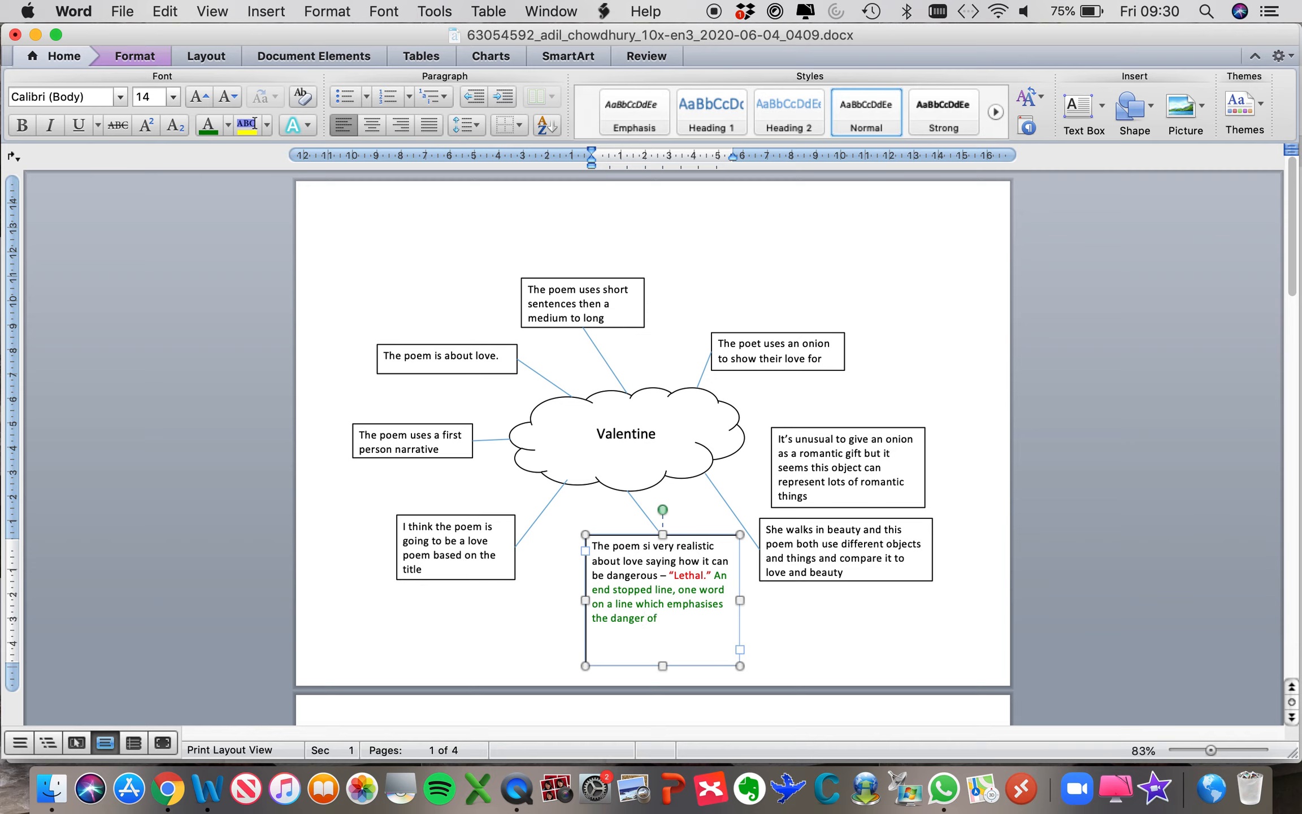
type("love.")
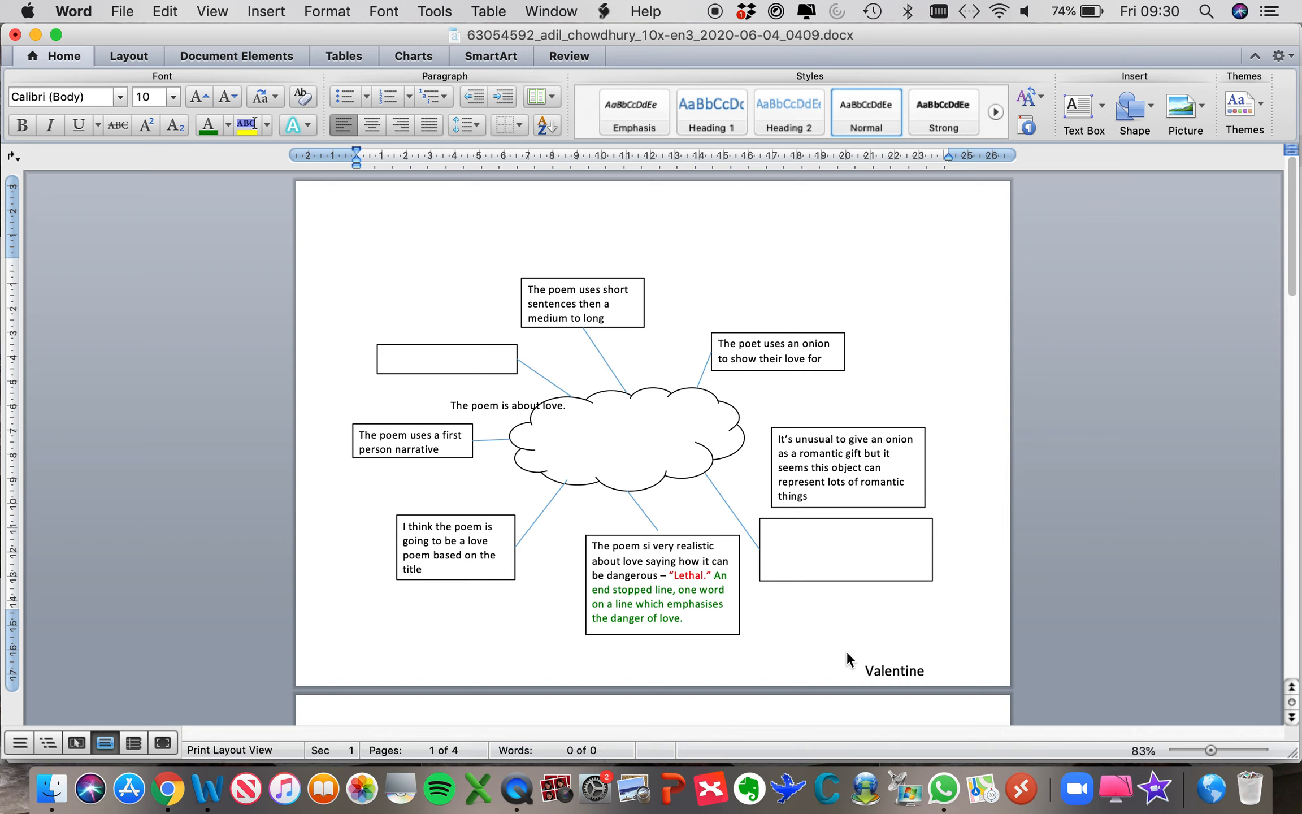
left_click(358, 262)
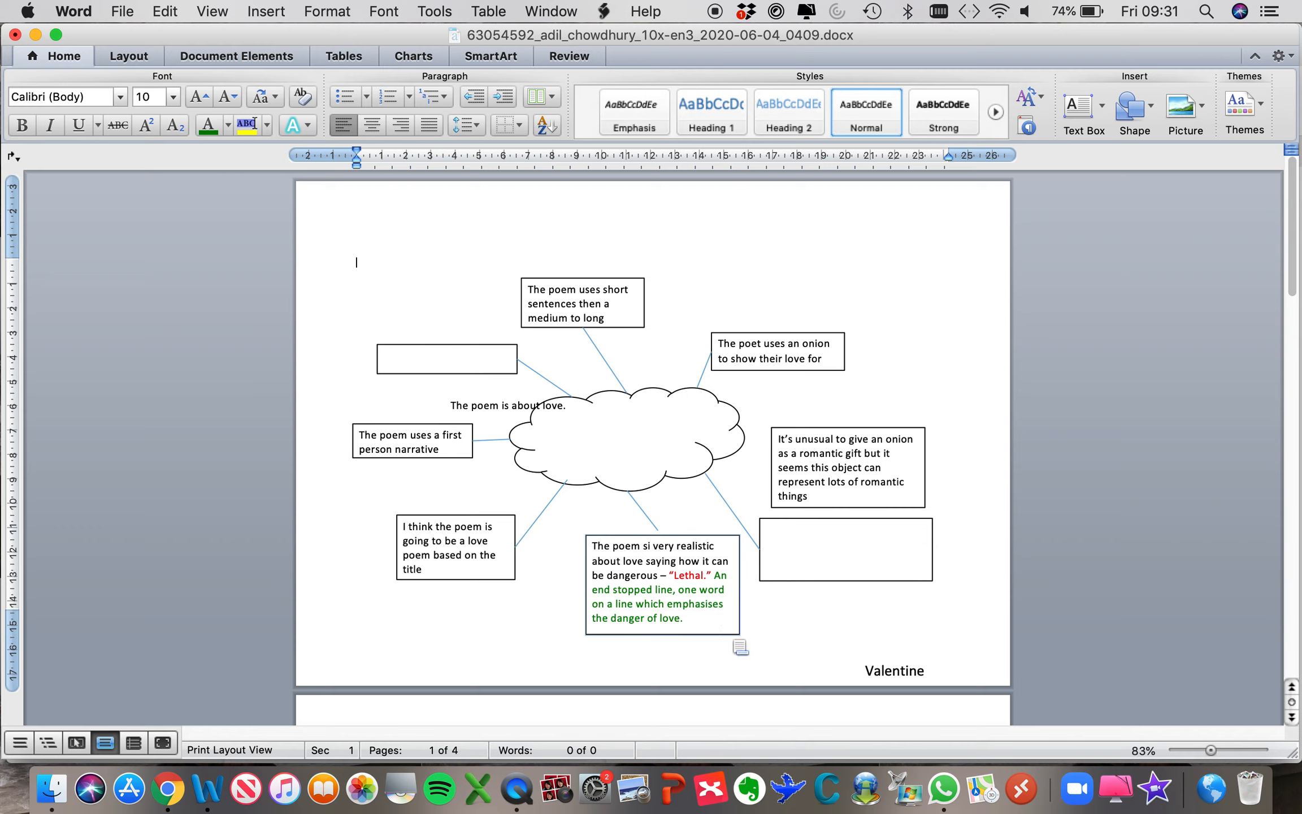
mouse_move(696, 618)
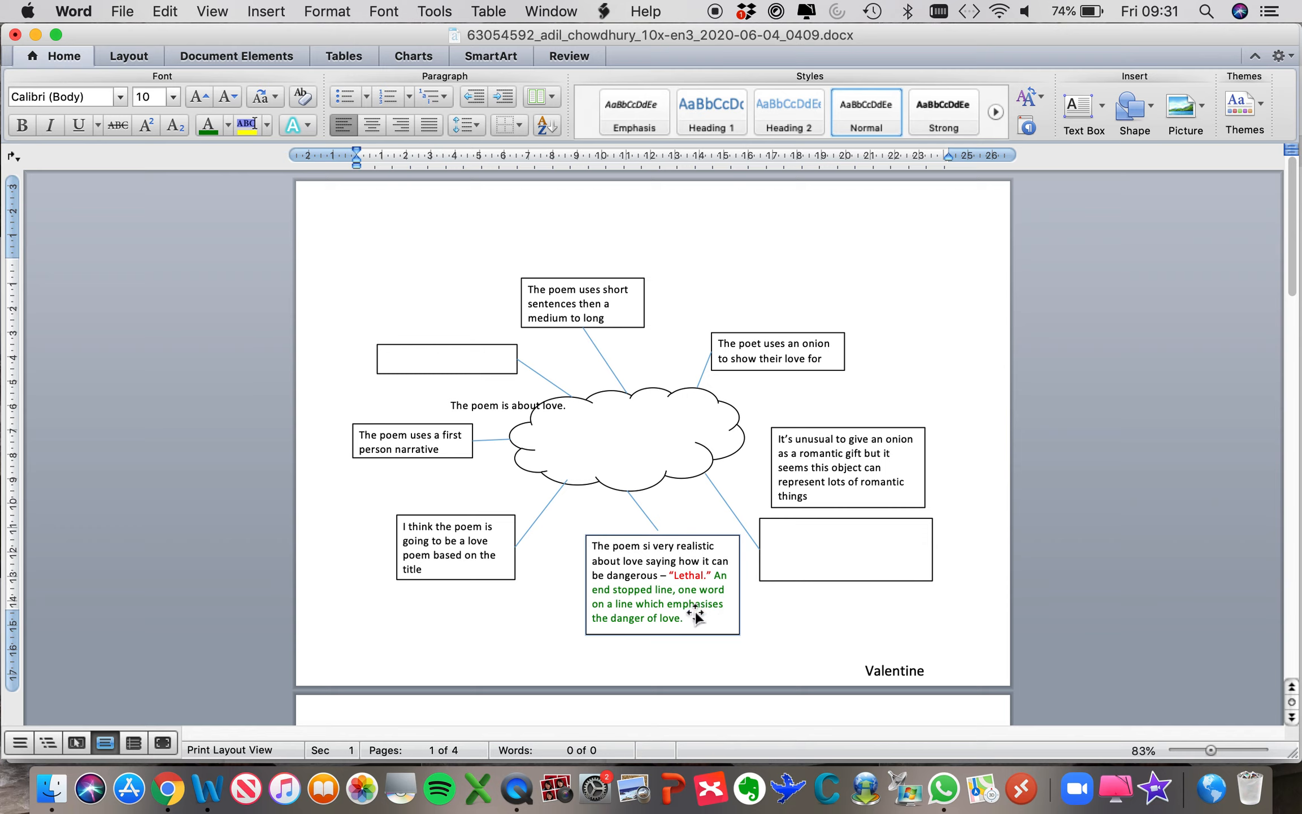
- Scroll down past Cosy Apologia to the She Walks In Beauty mind map
left_click(356, 262)
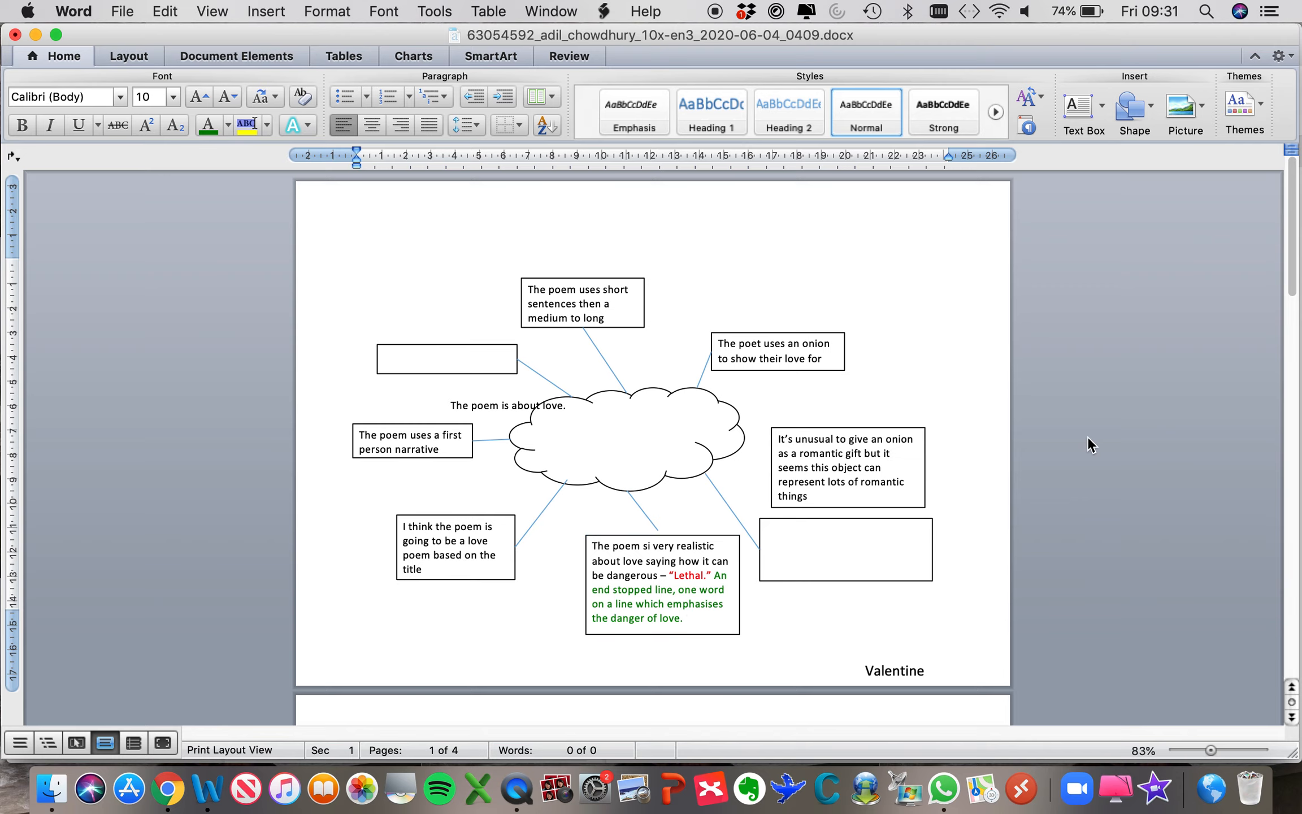
scroll("down", 3)
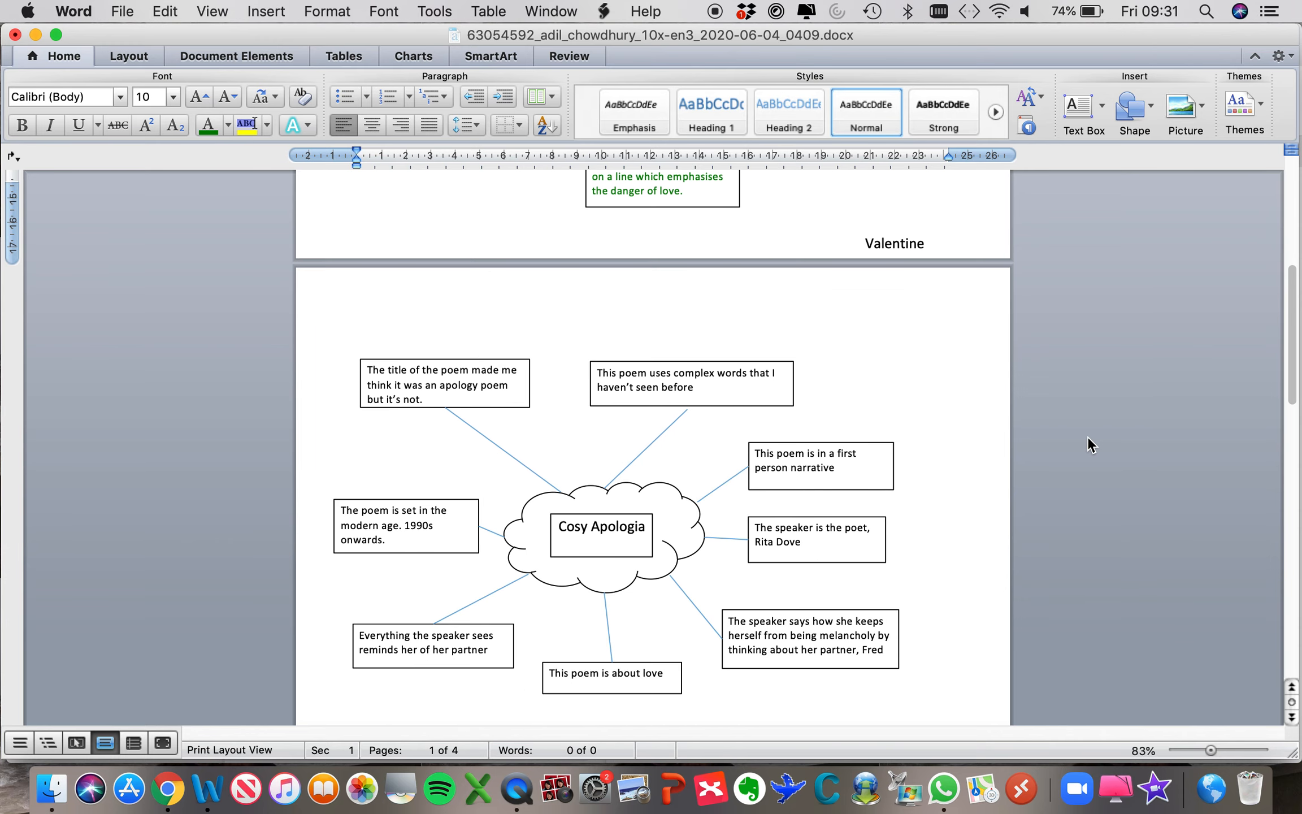
scroll("down", 3)
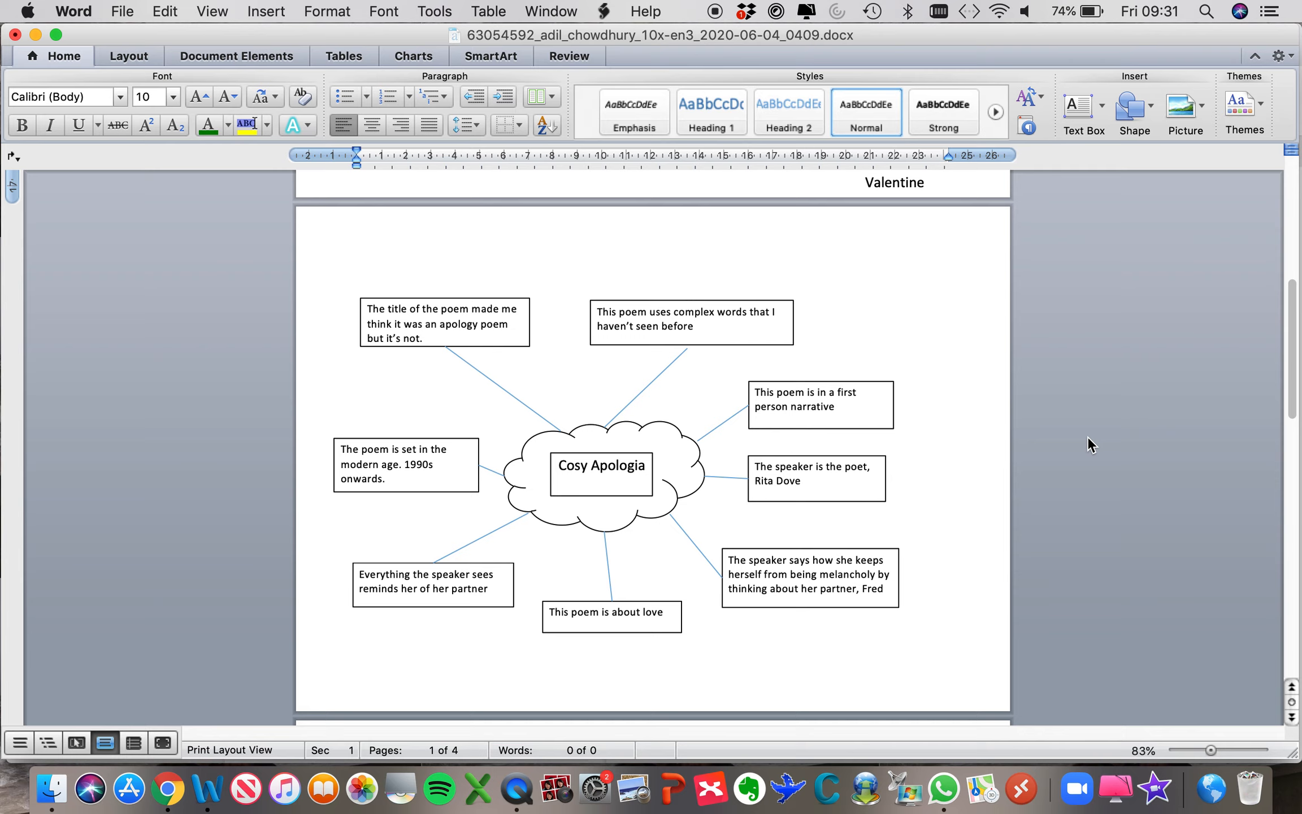
scroll("down", 3)
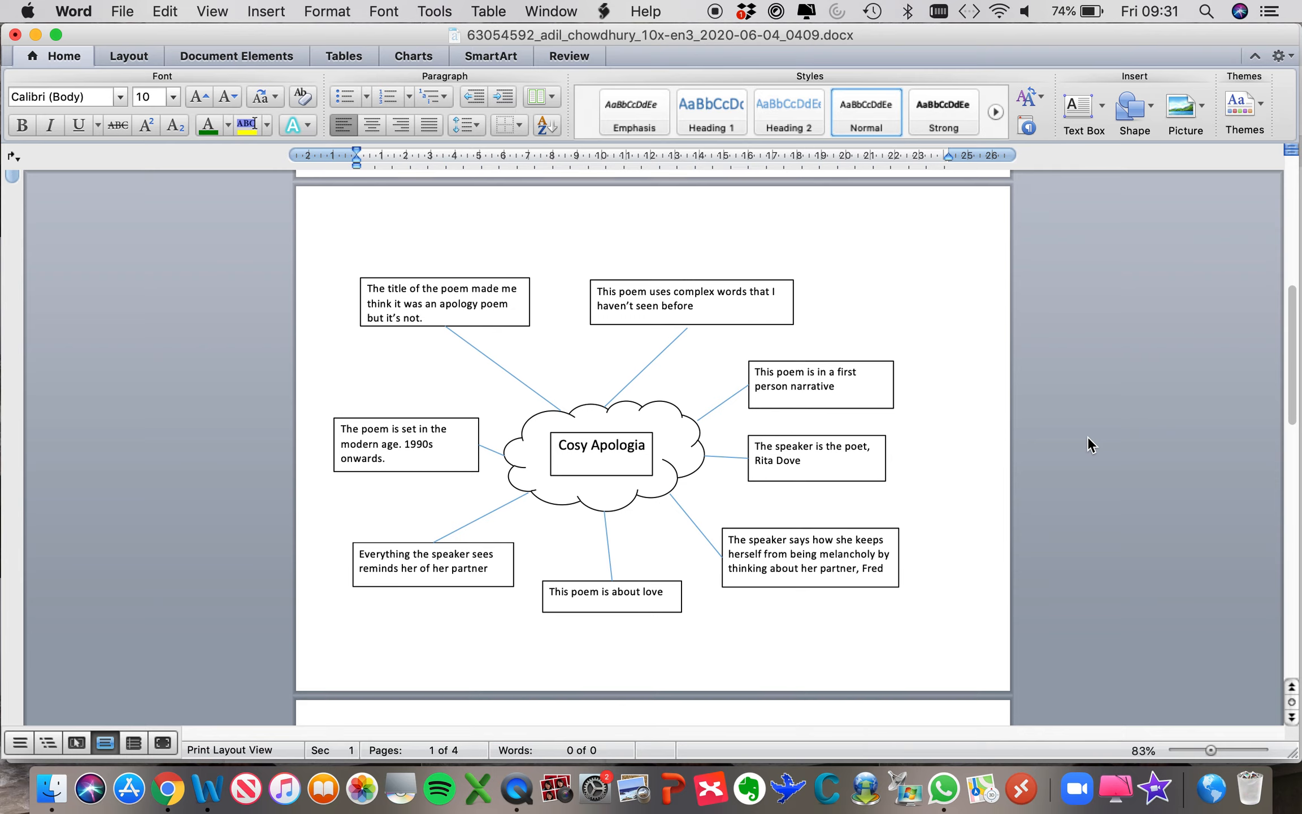
scroll("down", 3)
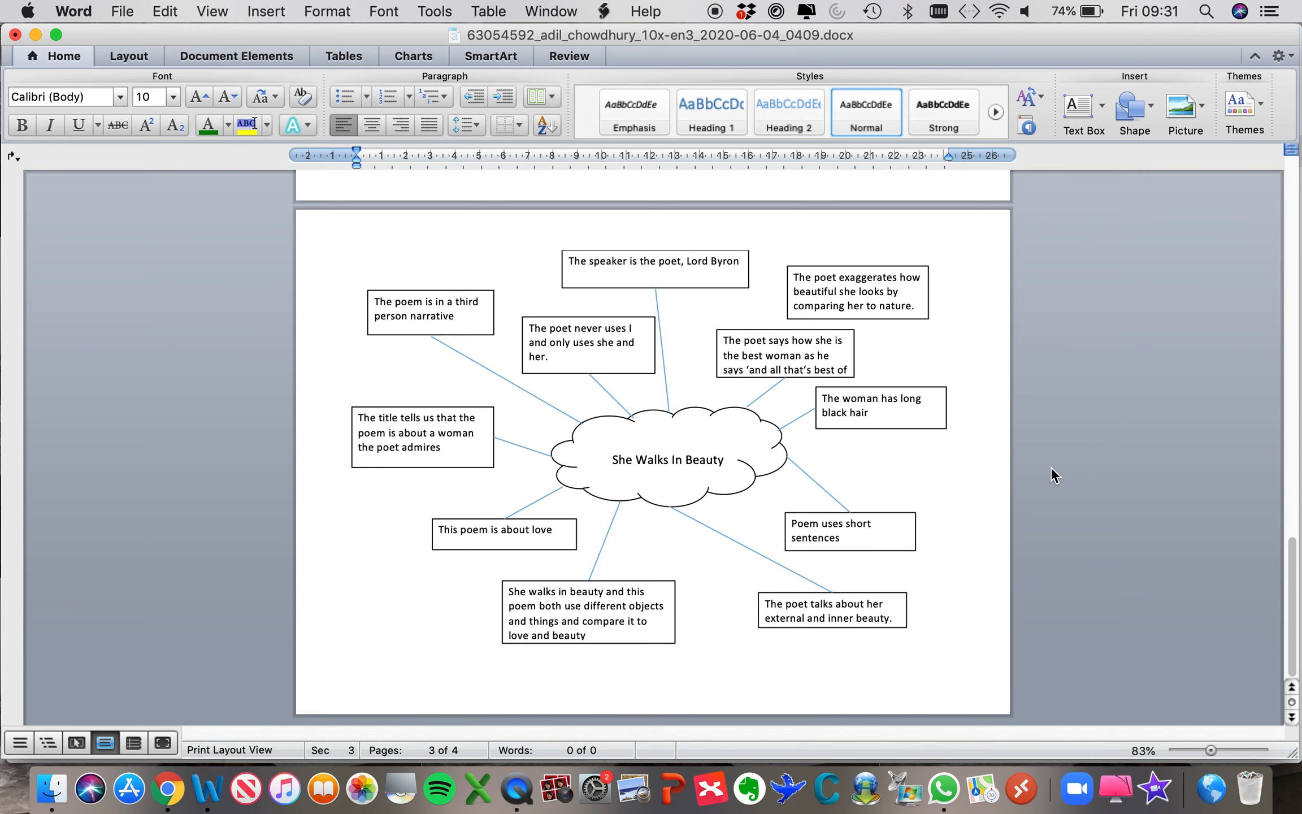
- Zoom to 50% so the Valentine, Cosy Apologia, Sonnet 43 and She Walks In Beauty maps show together
left_click(1211, 747)
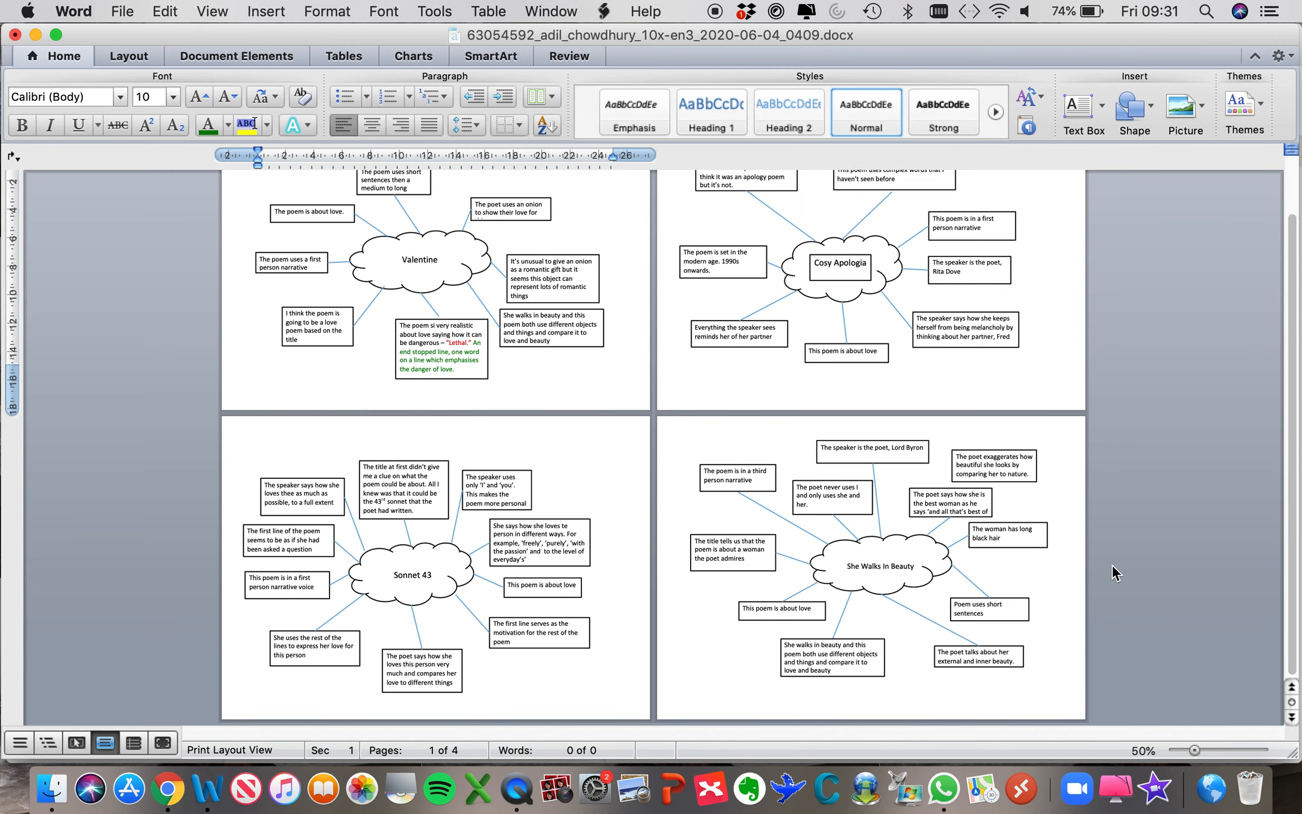
mouse_move(1134, 566)
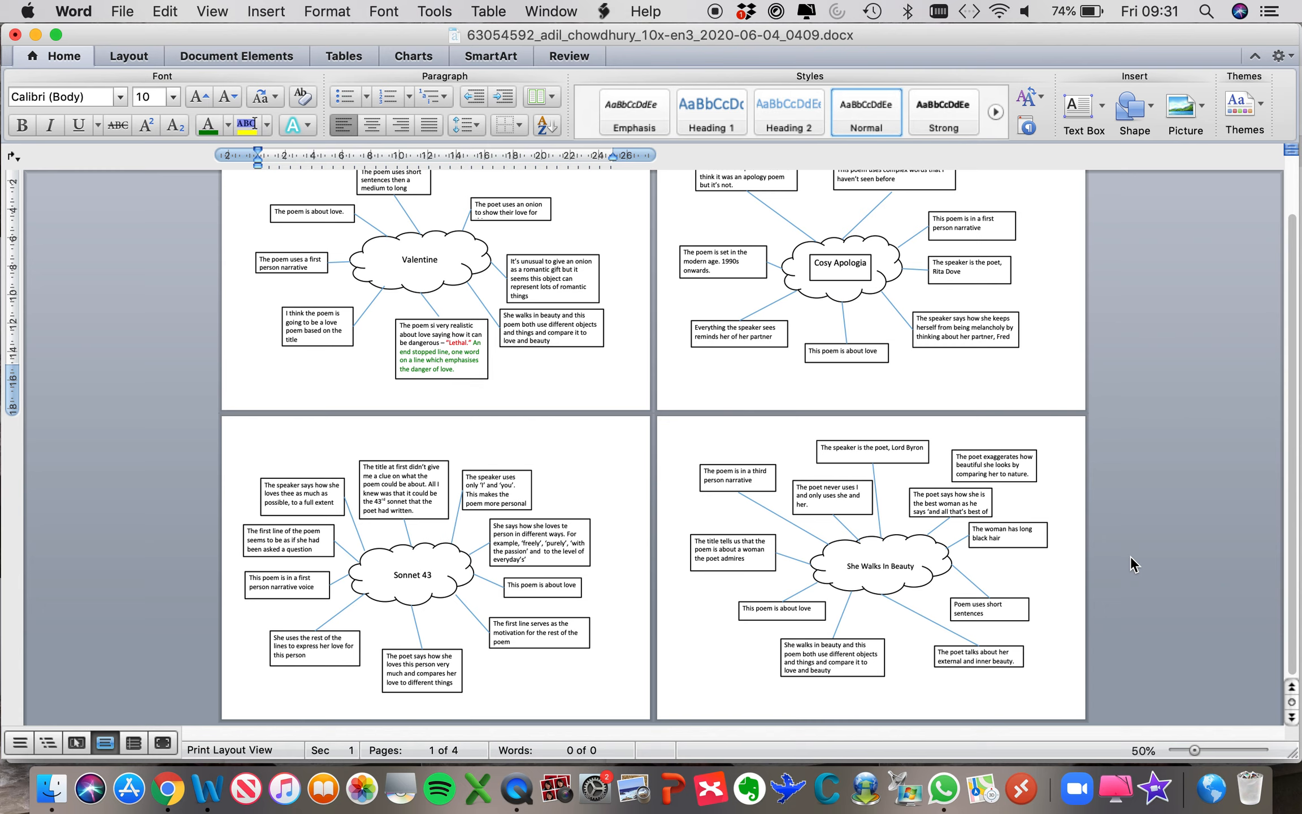
mouse_move(1182, 442)
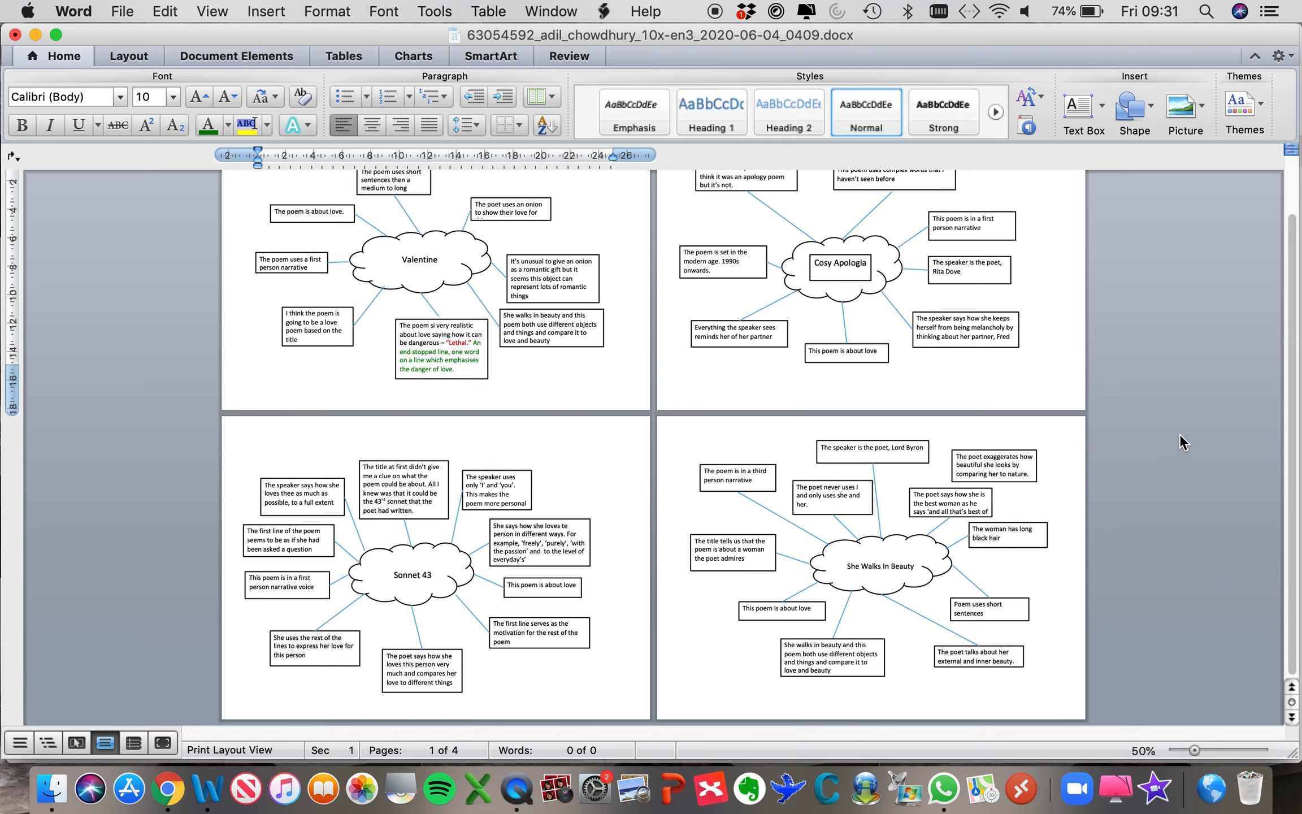